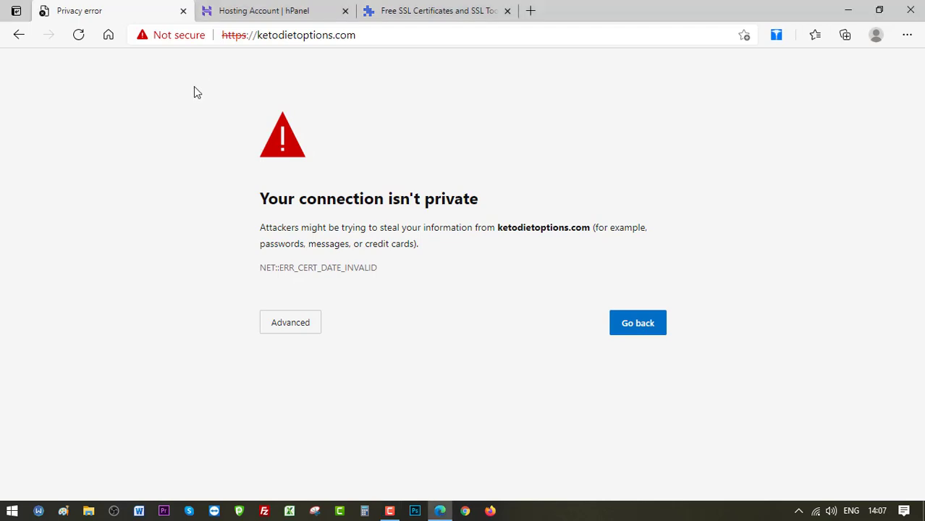
Leave the expired-certificate error by switching to the ketodietoptions.com hPanel hosting account tab.
{"action": "left_click", "coordinate": [264, 10]}
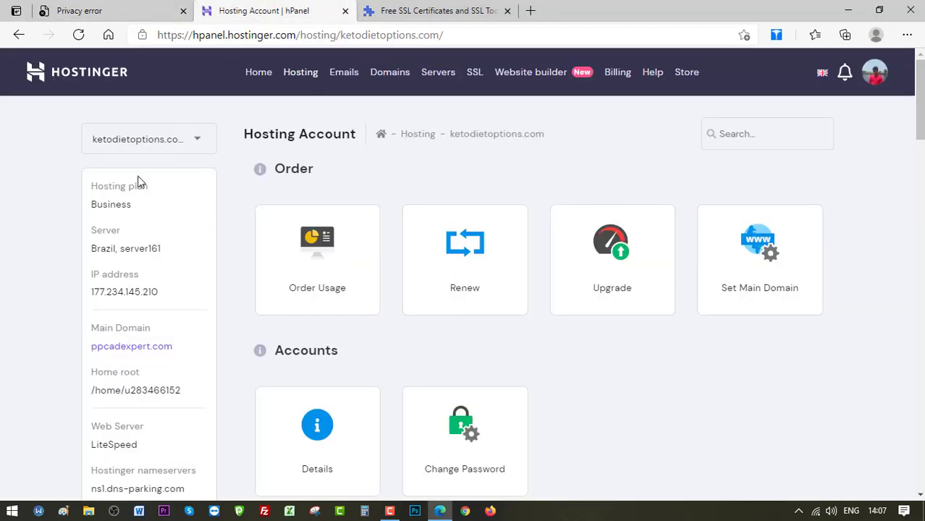
{"action": "mouse_move", "coordinate": [496, 134]}
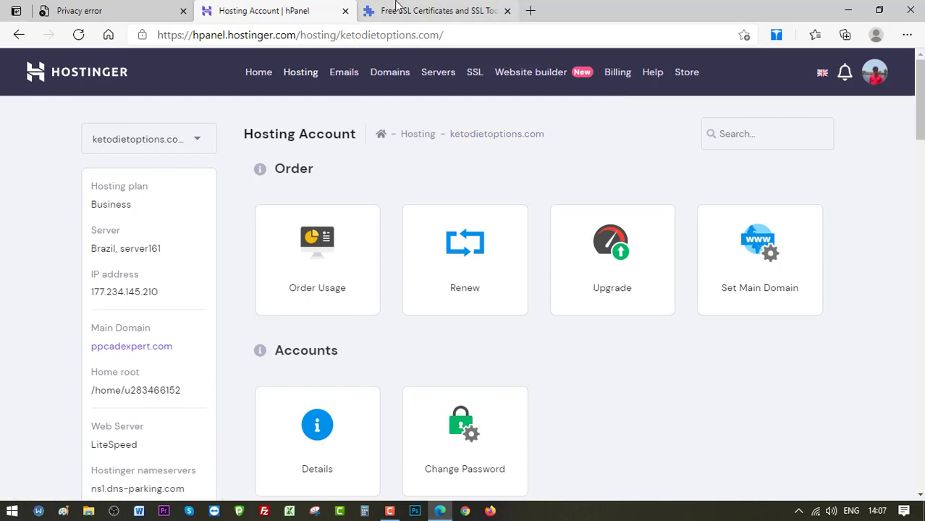
{"action": "mouse_move", "coordinate": [438, 10]}
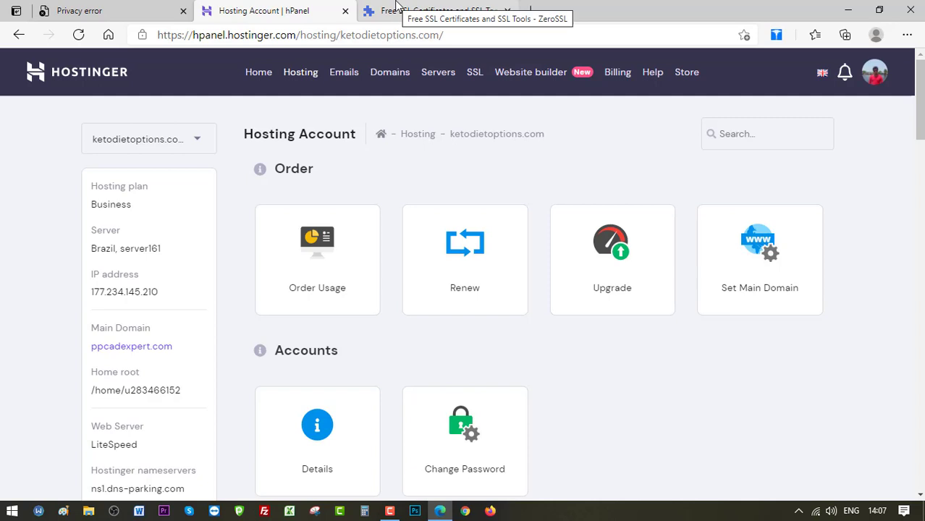
On ZeroSSL, start the free-plan sign-up via Get Free SSL and focus the Account Email field.
{"action": "left_click", "coordinate": [438, 10]}
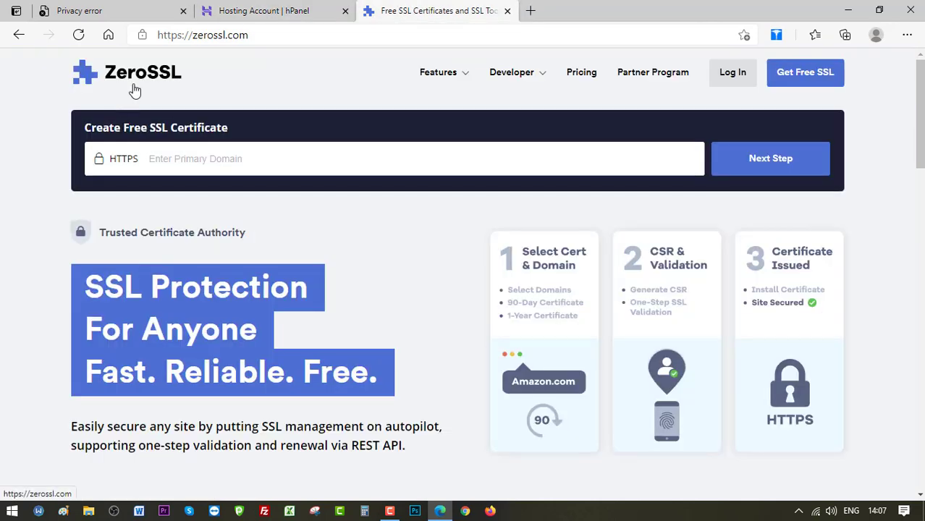
{"action": "mouse_move", "coordinate": [425, 126]}
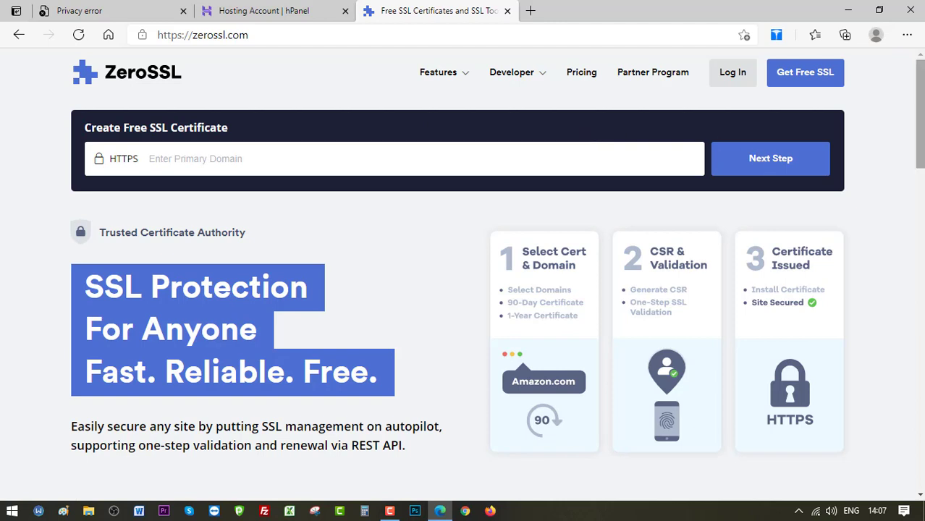
{"action": "mouse_move", "coordinate": [373, 109]}
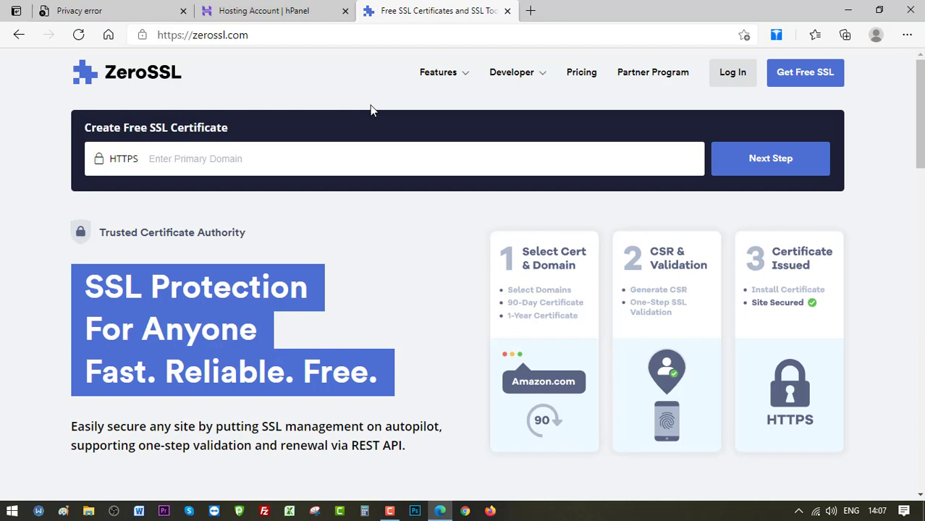
{"action": "mouse_move", "coordinate": [805, 71]}
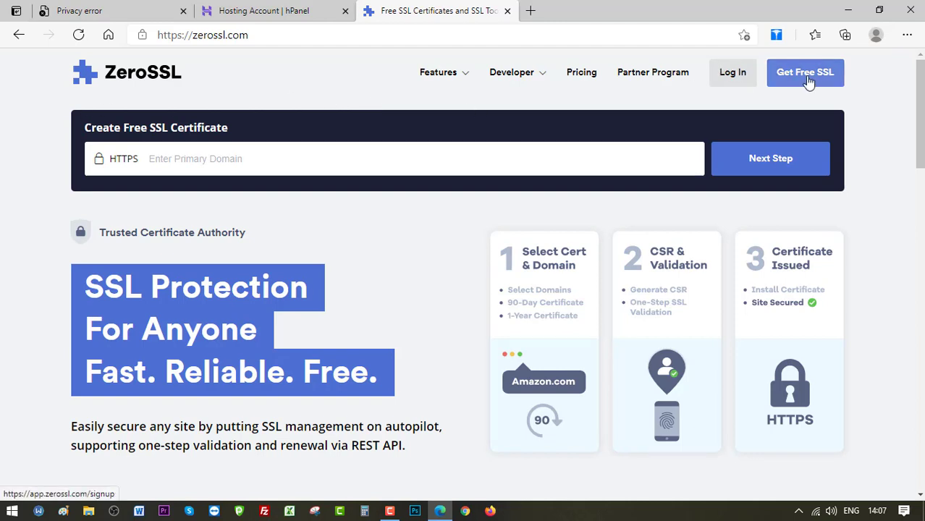
{"action": "left_click", "coordinate": [805, 71]}
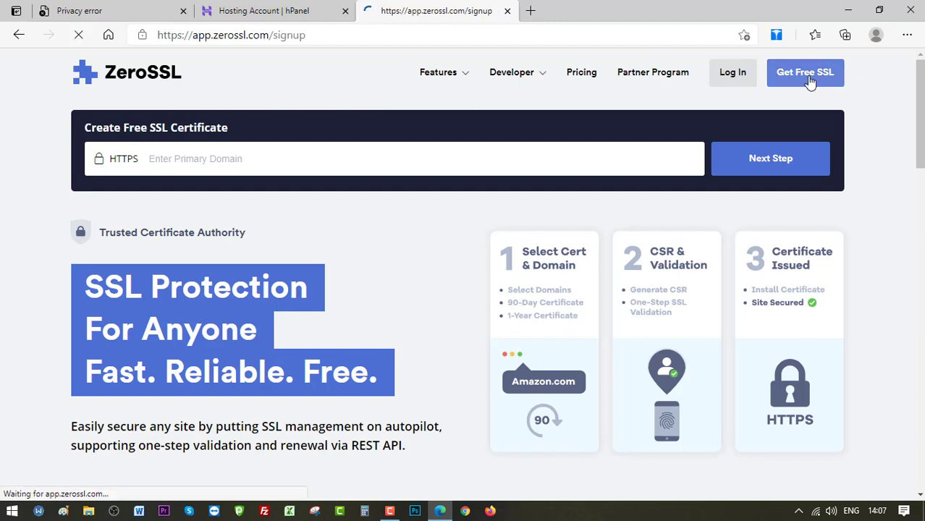
{"action": "left_click", "coordinate": [805, 71]}
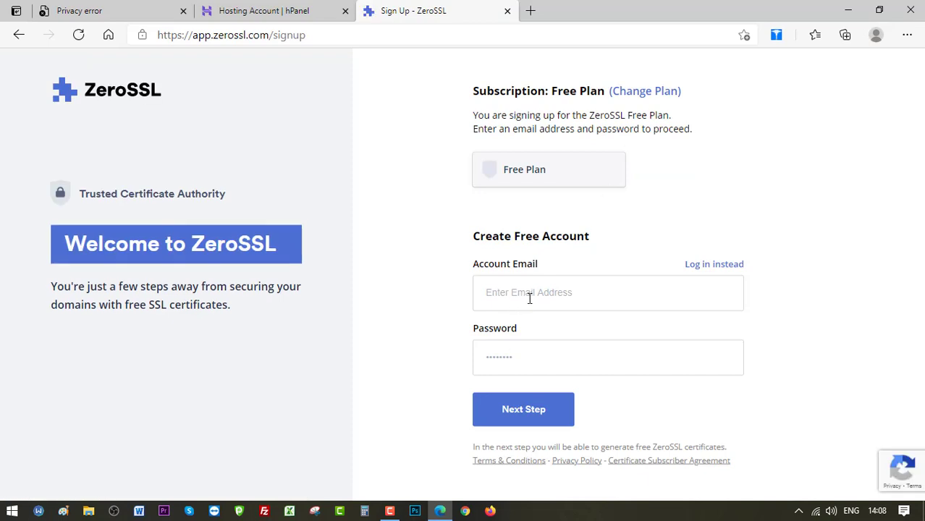
{"action": "left_click", "coordinate": [523, 409]}
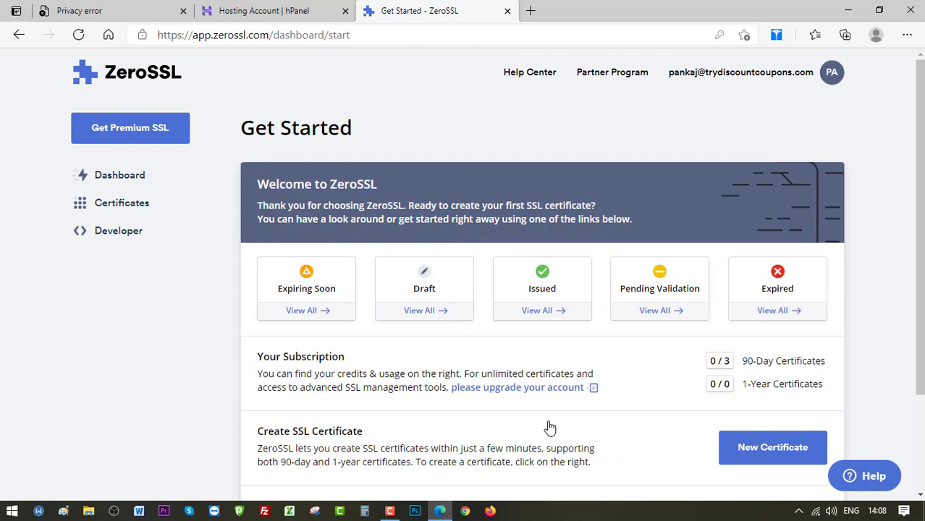
{"action": "mouse_move", "coordinate": [539, 421]}
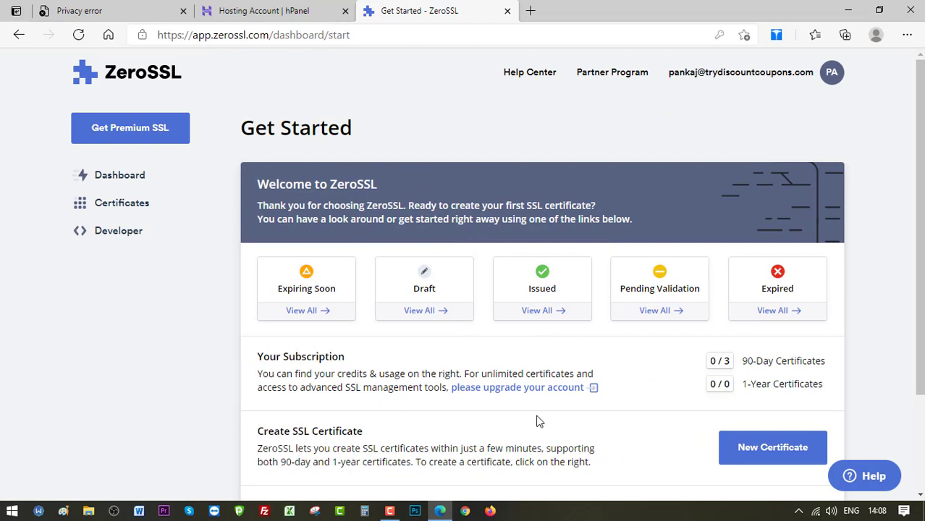
{"action": "mouse_move", "coordinate": [815, 432]}
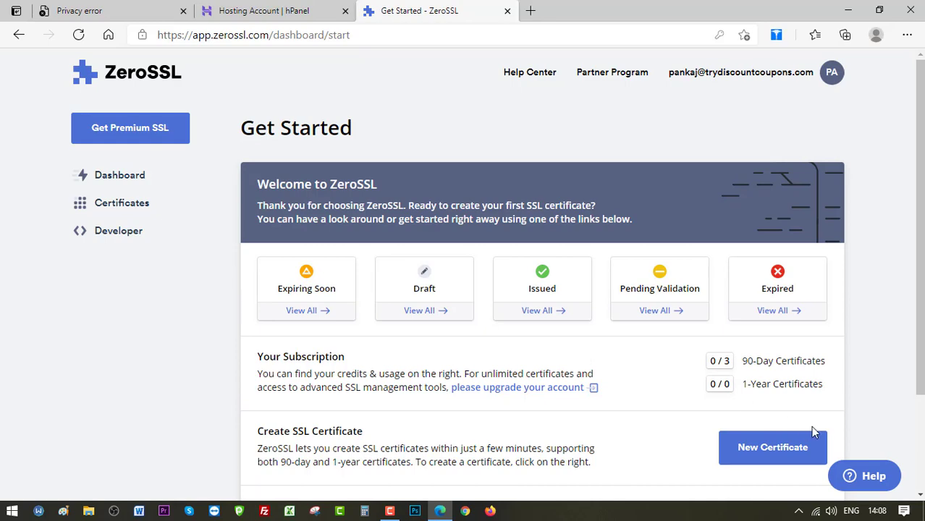
{"action": "mouse_move", "coordinate": [200, 155]}
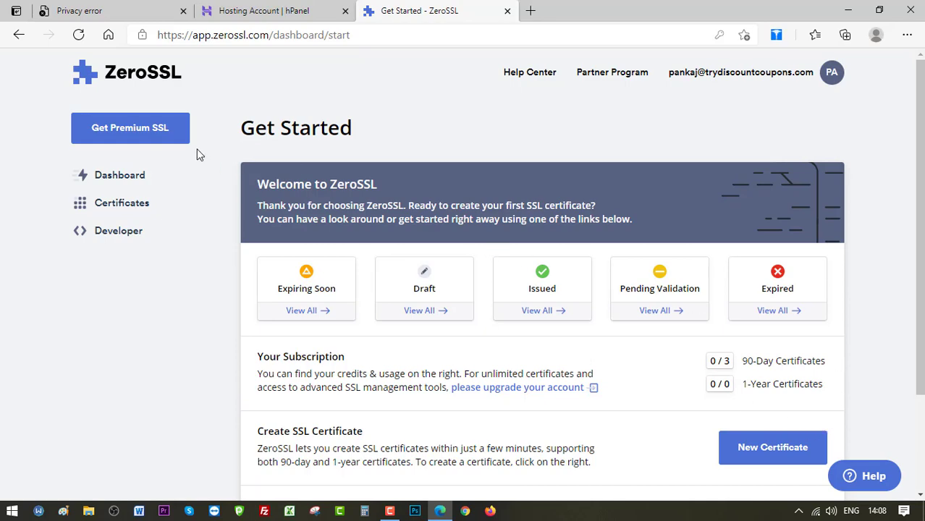
Scroll the Get Started dashboard and start a New Certificate.
{"action": "scroll", "scroll_direction": "down", "scroll_amount": 3}
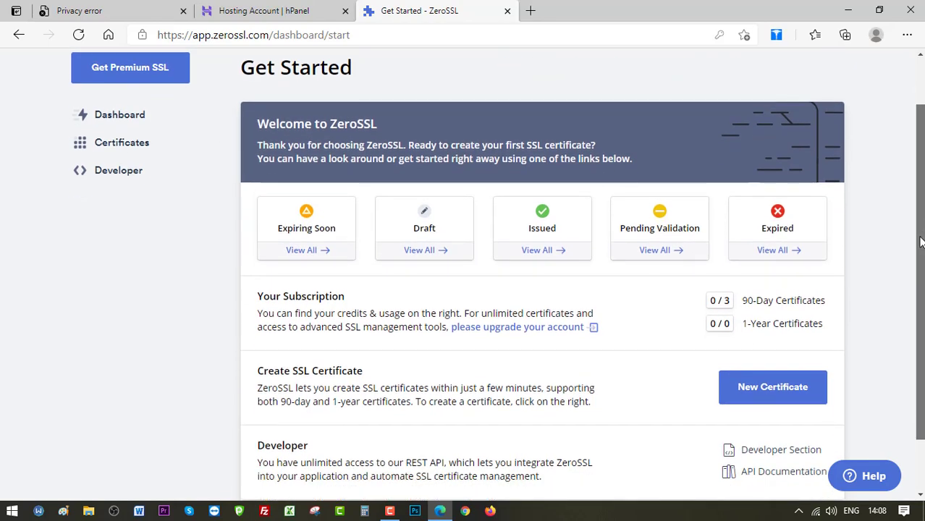
{"action": "left_click", "coordinate": [772, 386]}
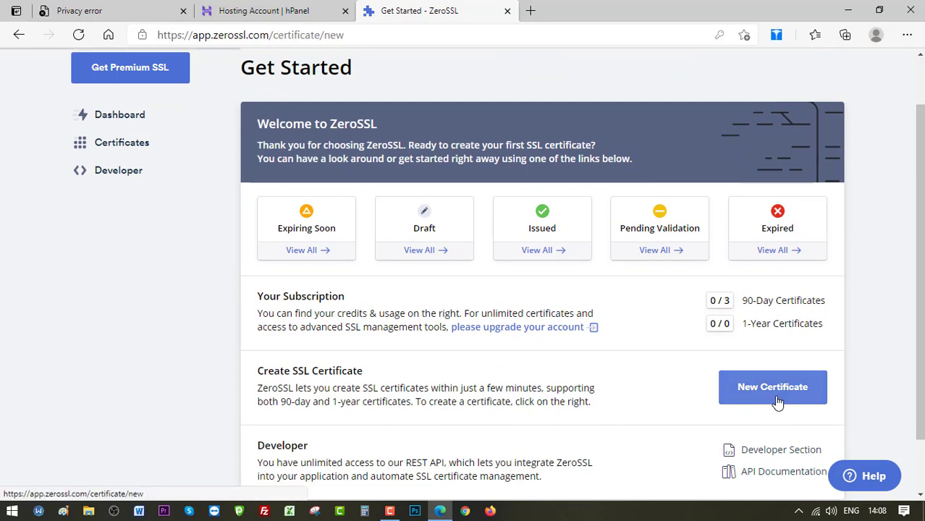
Enter ketodietoptions.com as the certificate domain and advance to the 90-day Validity step.
{"action": "left_click", "coordinate": [772, 386]}
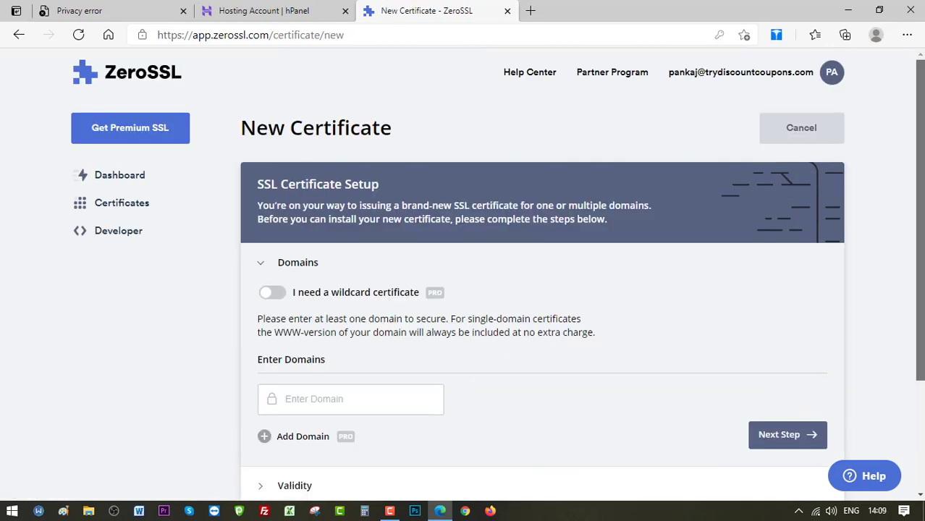
{"action": "scroll", "scroll_direction": "down", "scroll_amount": 3}
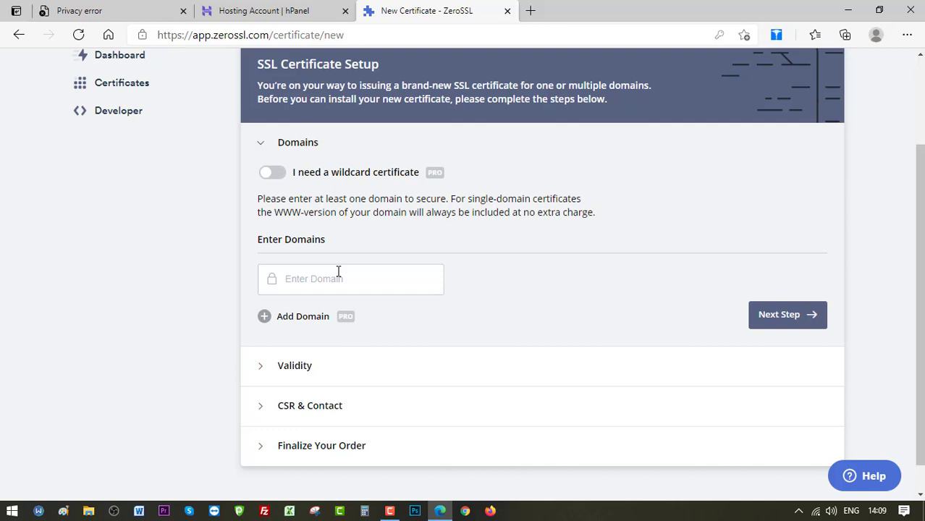
{"action": "left_click", "coordinate": [80, 11]}
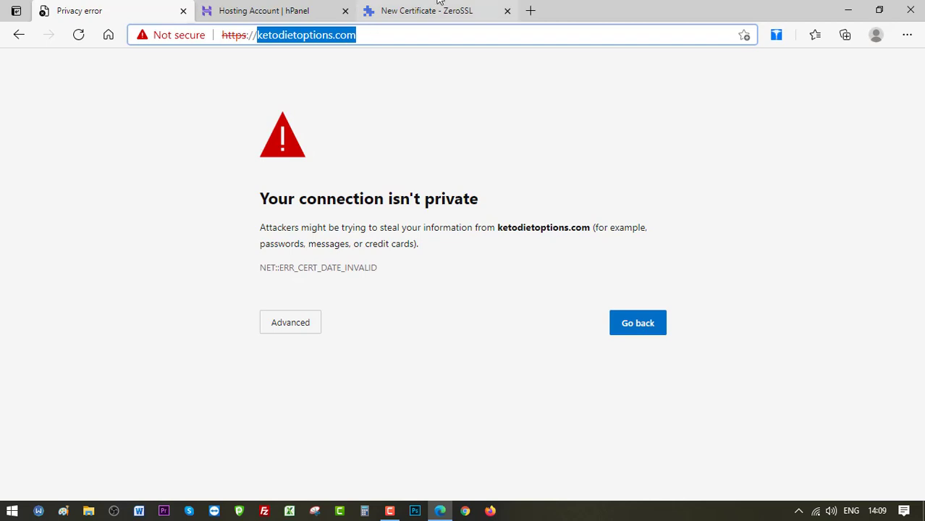
{"action": "left_click", "coordinate": [425, 10]}
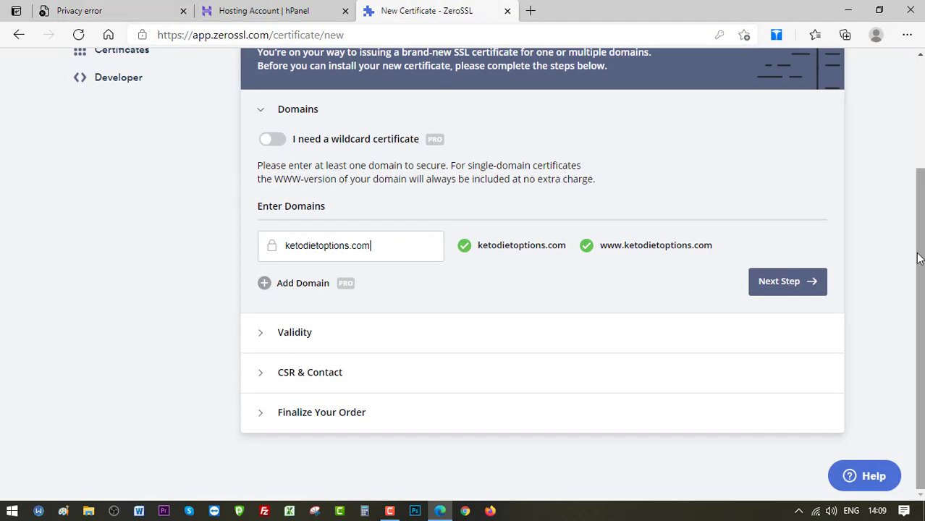
{"action": "left_click", "coordinate": [787, 281]}
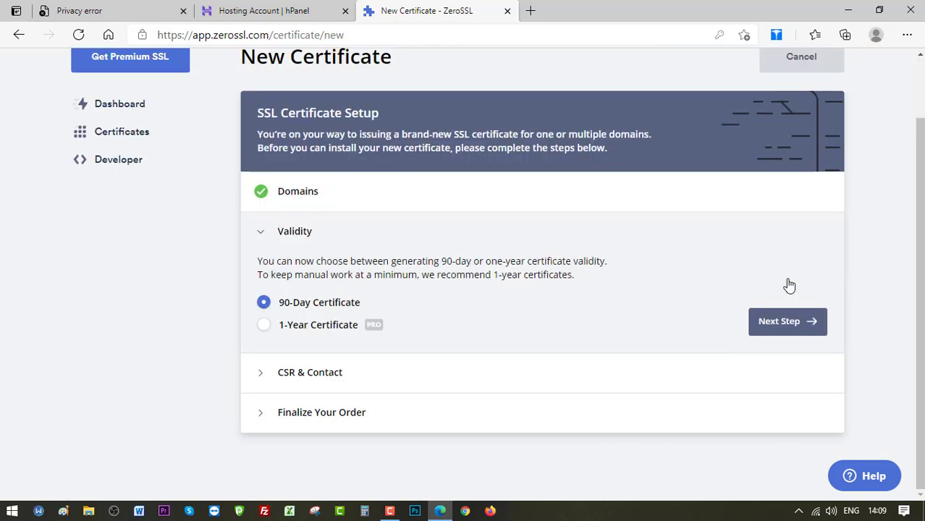
{"action": "mouse_move", "coordinate": [351, 314]}
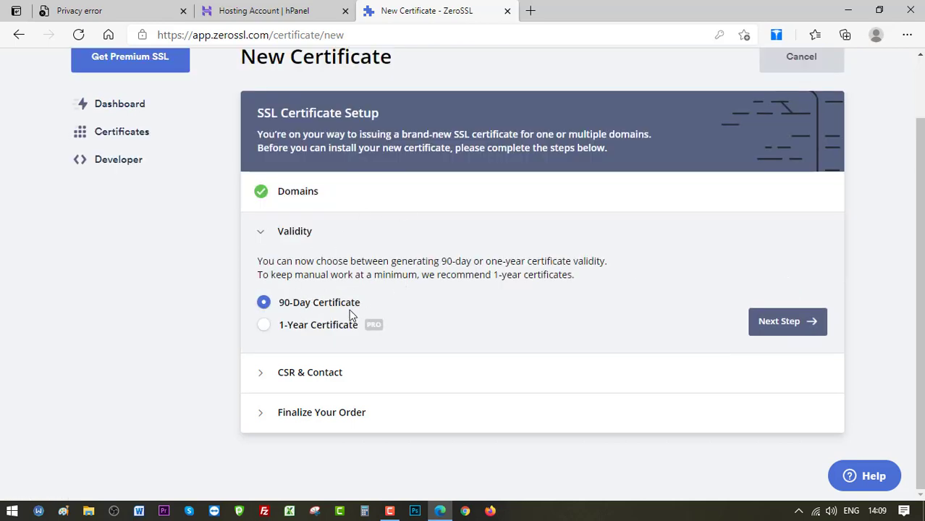
{"action": "mouse_move", "coordinate": [312, 339]}
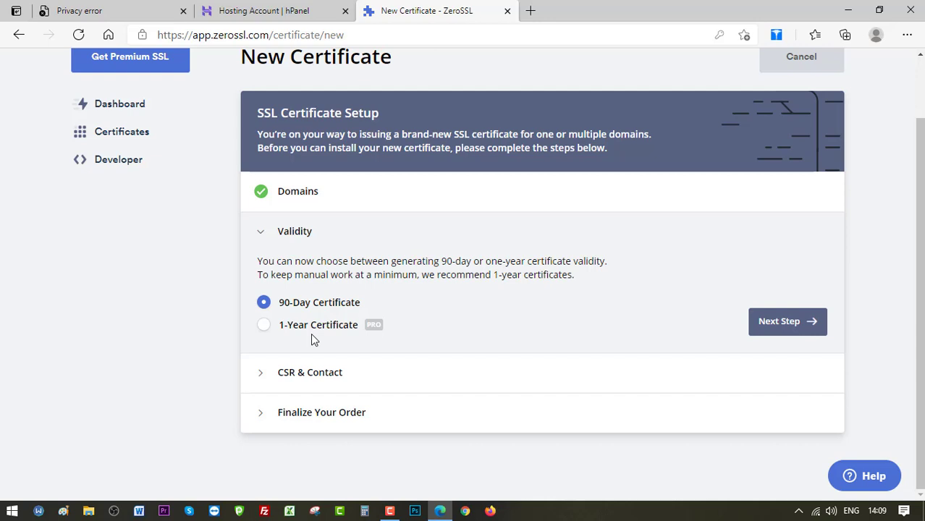
{"action": "mouse_move", "coordinate": [639, 355]}
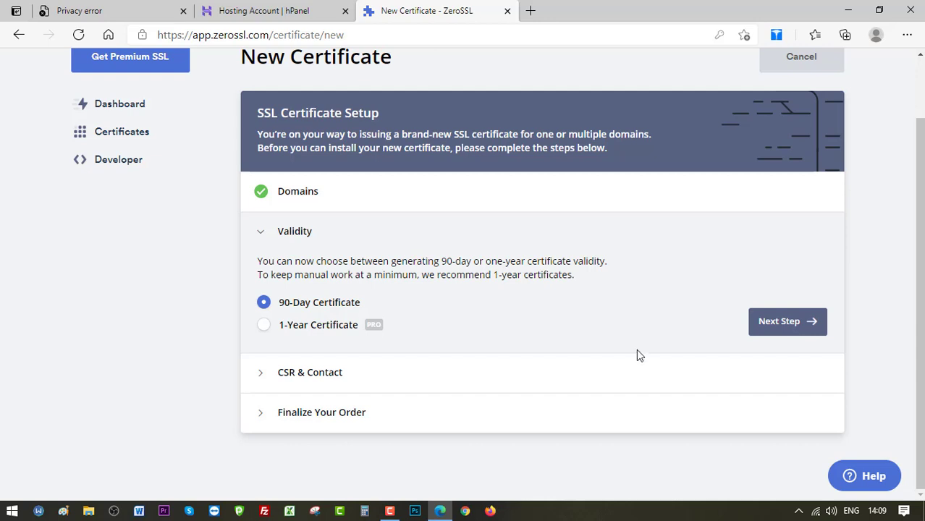
Accept 90-day validity, switch off CSR auto-generation, and scroll to the contact fields.
{"action": "left_click", "coordinate": [787, 322]}
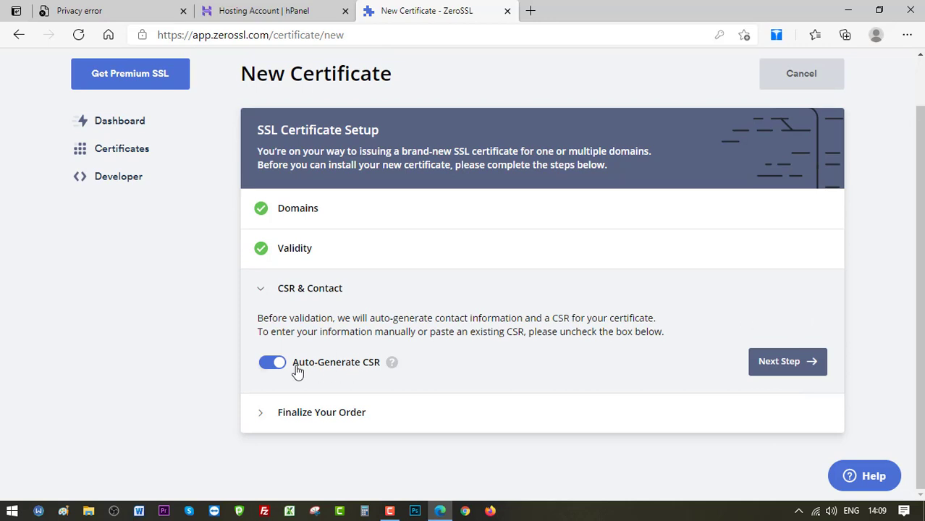
{"action": "left_click", "coordinate": [272, 362]}
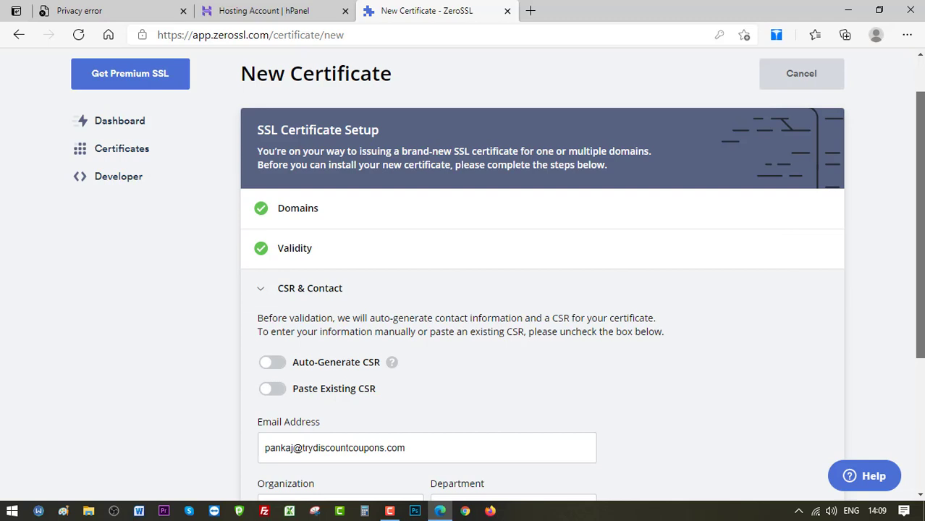
{"action": "scroll", "scroll_direction": "down", "scroll_amount": 3}
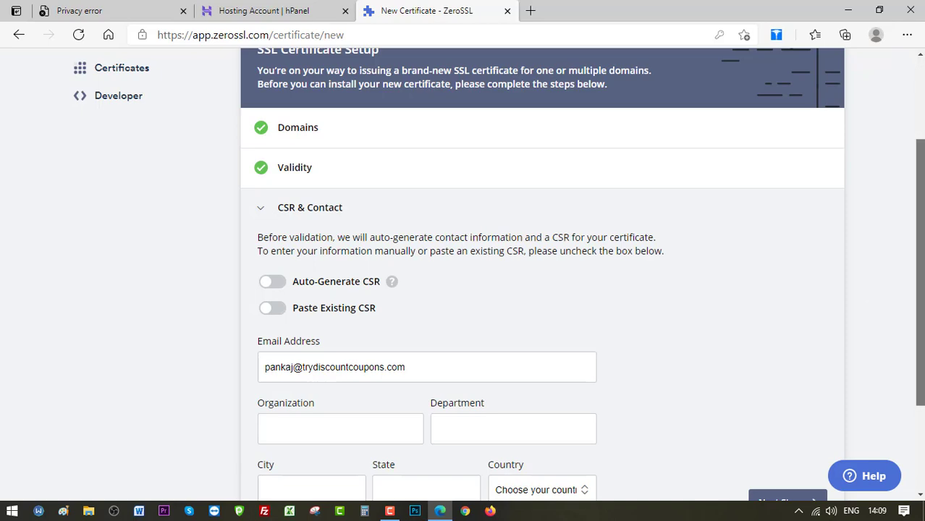
{"action": "scroll", "scroll_direction": "down", "scroll_amount": 3}
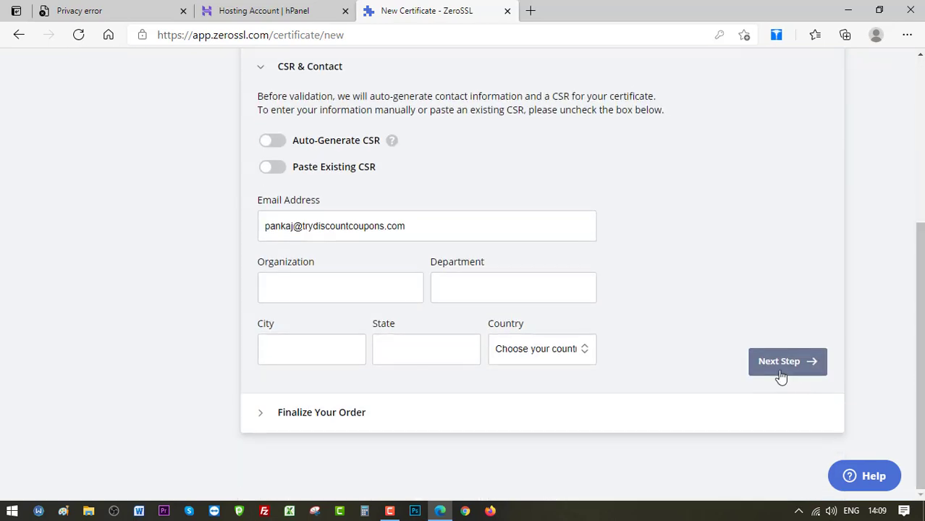
Advance from CSR & Contact to Finalize Your Order and review the Free plan.
{"action": "left_click", "coordinate": [787, 361]}
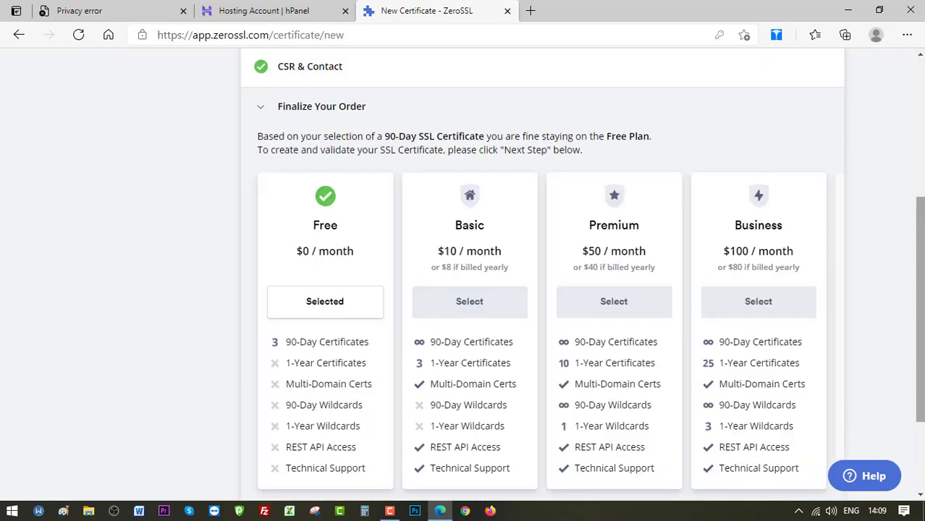
{"action": "scroll", "scroll_direction": "down", "scroll_amount": 3}
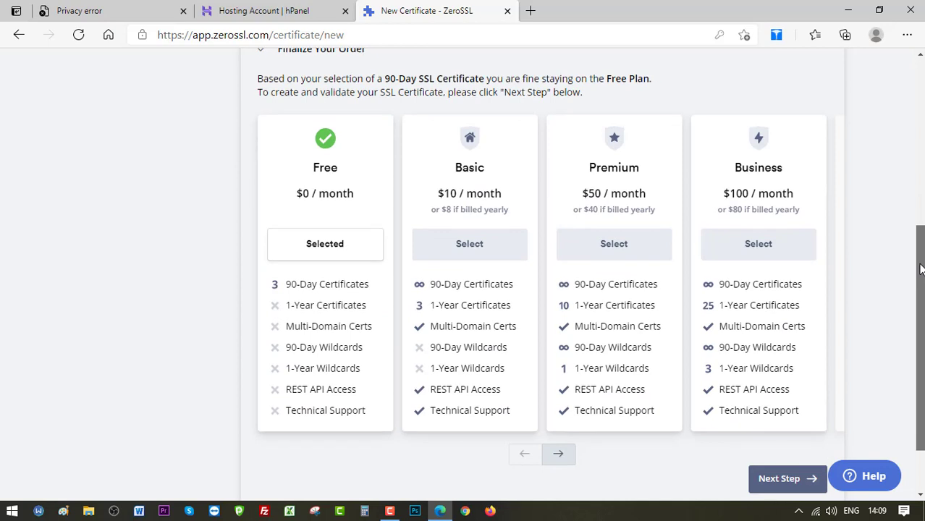
{"action": "mouse_move", "coordinate": [309, 150]}
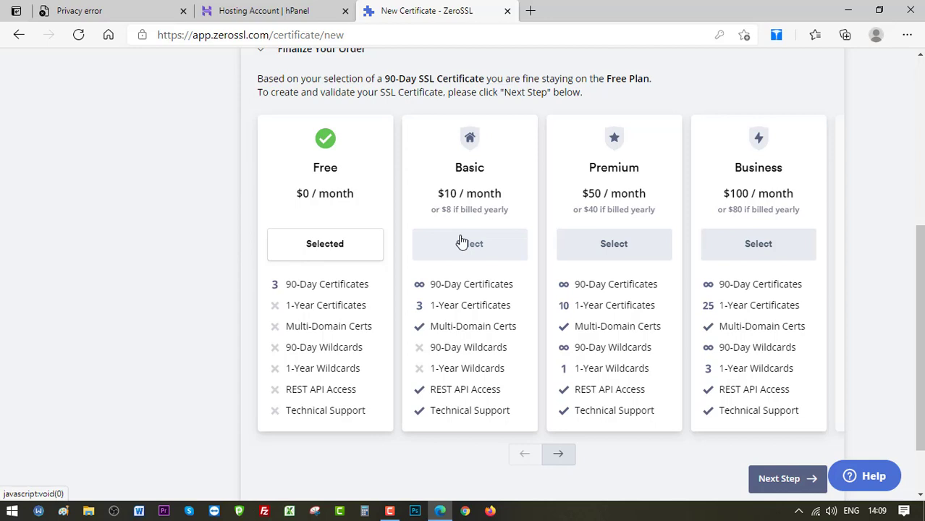
{"action": "mouse_move", "coordinate": [464, 220]}
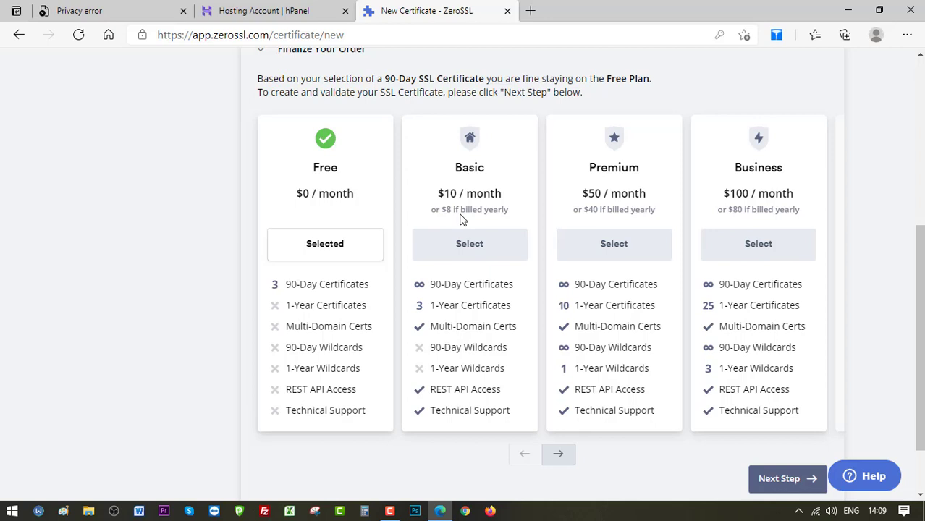
{"action": "mouse_move", "coordinate": [634, 162]}
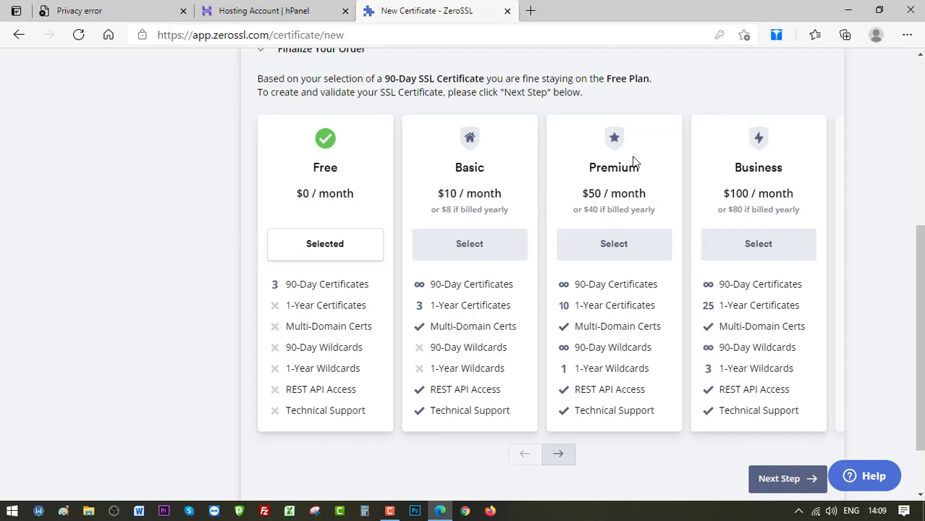
{"action": "mouse_move", "coordinate": [368, 246]}
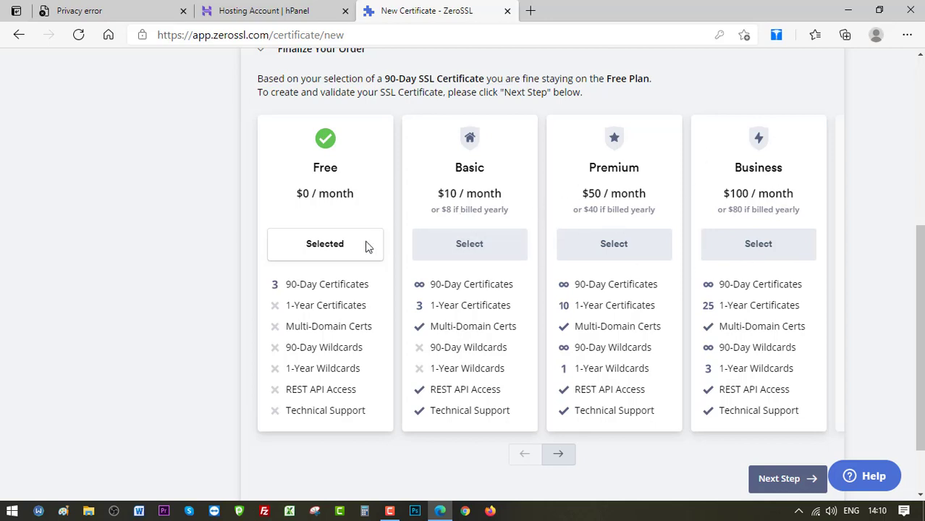
{"action": "mouse_move", "coordinate": [521, 353]}
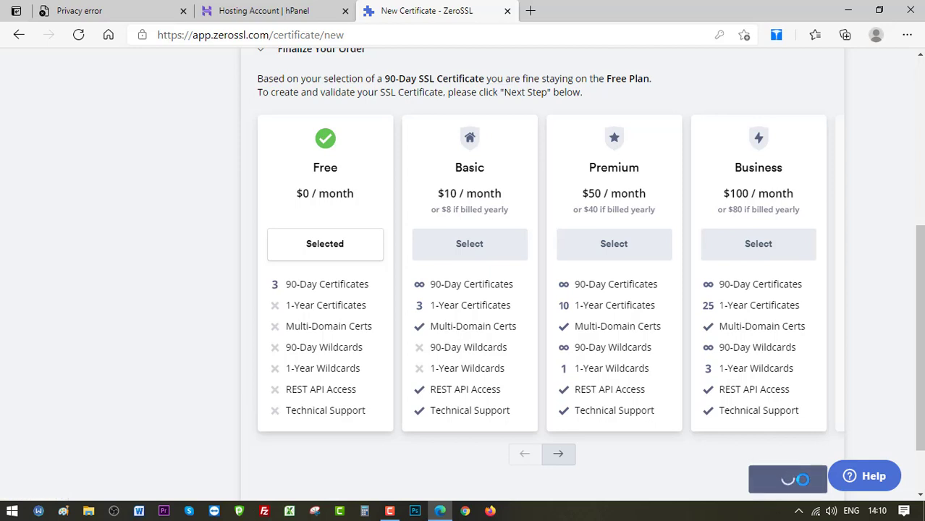
Submit the Free-plan order to create the ketodietoptions.com certificate.
{"action": "left_click", "coordinate": [558, 454]}
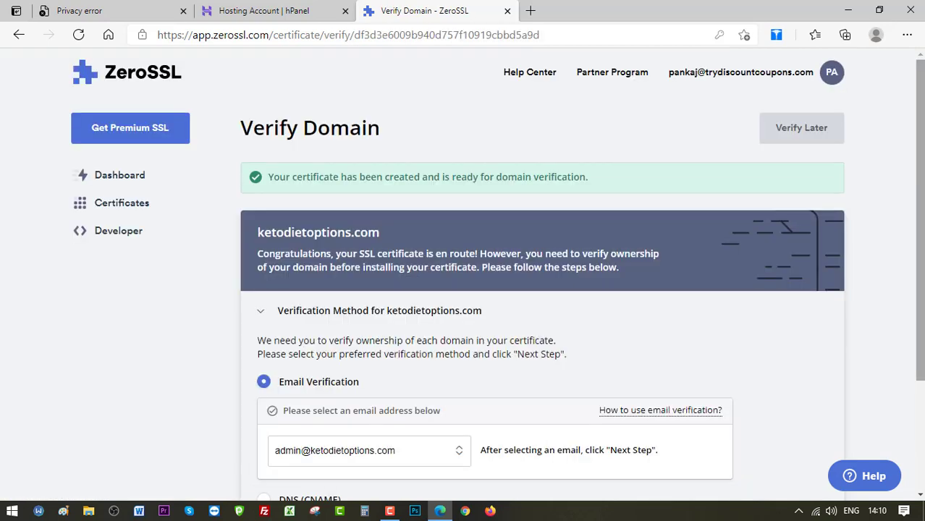
{"action": "mouse_move", "coordinate": [467, 192]}
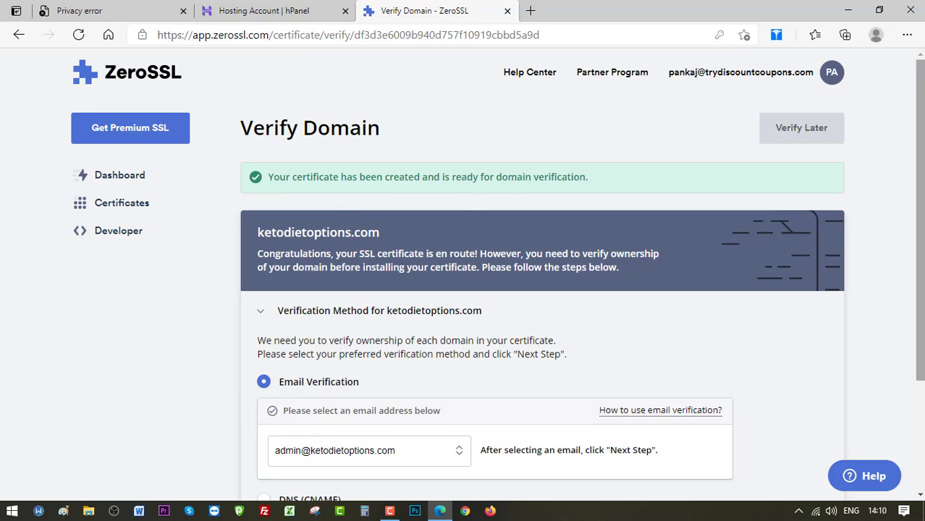
{"action": "scroll", "scroll_direction": "down", "scroll_amount": 3}
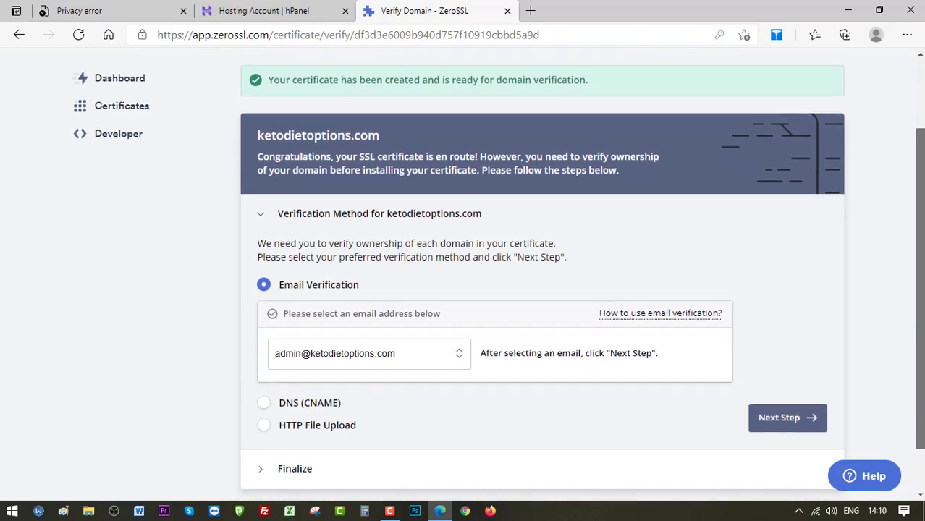
{"action": "scroll", "scroll_direction": "down", "scroll_amount": 3}
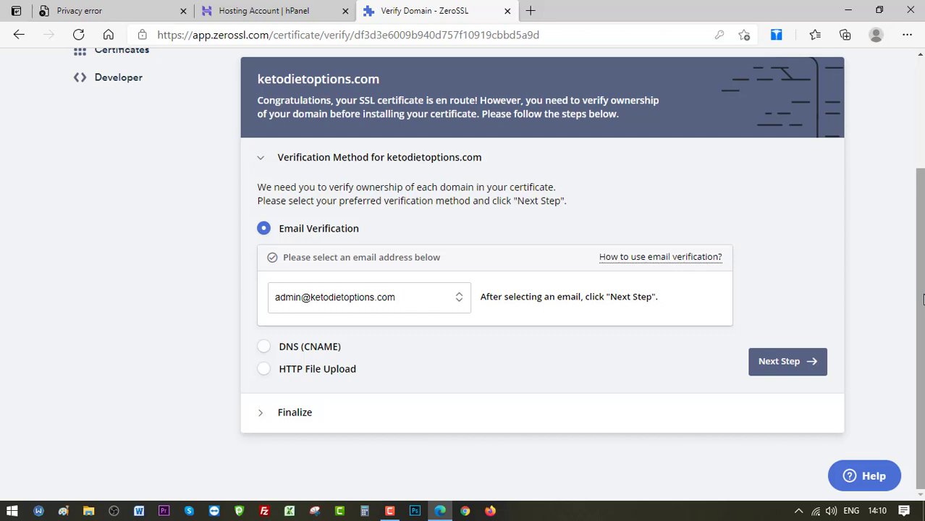
{"action": "mouse_move", "coordinate": [265, 373]}
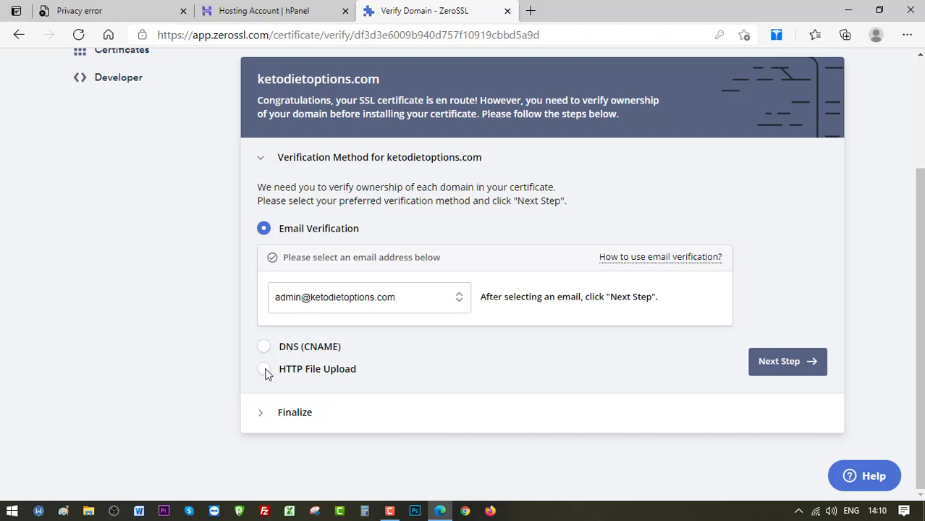
Choose HTTP File Upload verification and download the auth .txt file.
{"action": "left_click", "coordinate": [264, 369]}
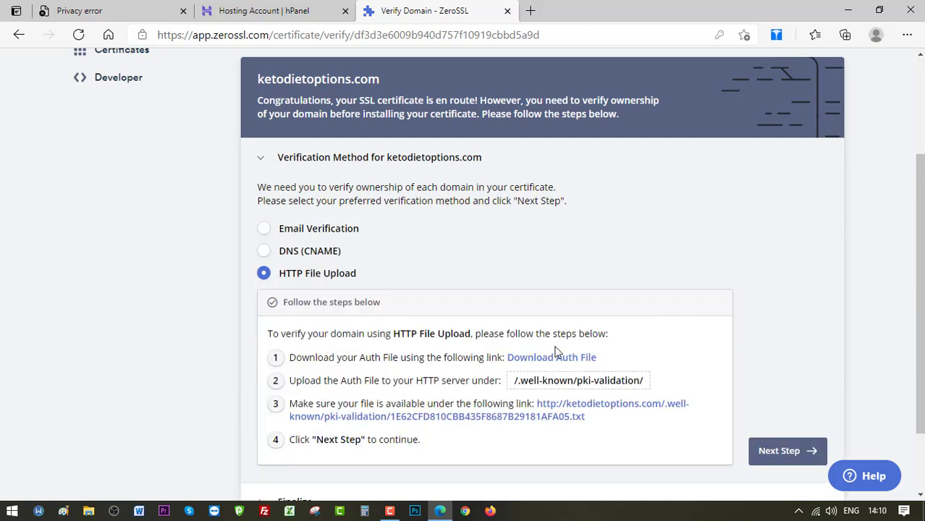
{"action": "scroll", "scroll_direction": "down", "scroll_amount": 3}
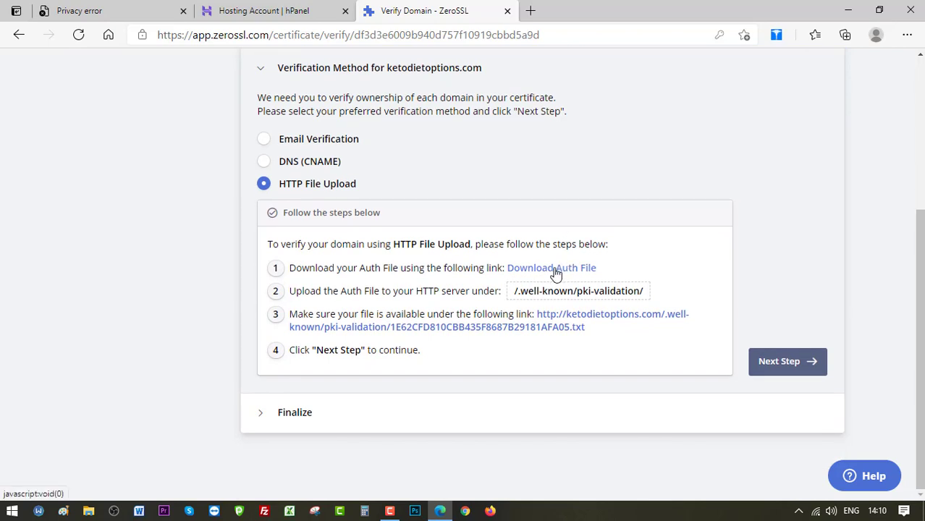
{"action": "left_click", "coordinate": [551, 268]}
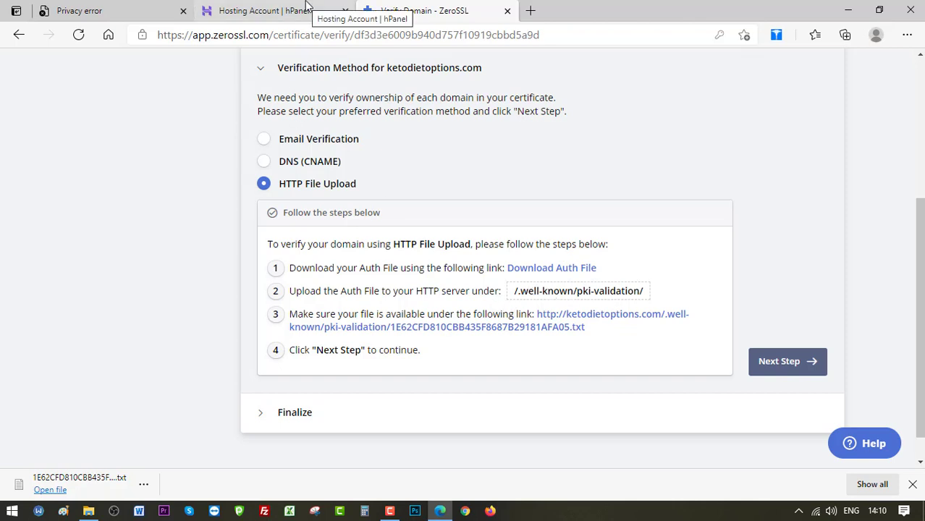
Open File Manager from the ketodietoptions.com hosting dashboard's Files section.
{"action": "left_click", "coordinate": [261, 10]}
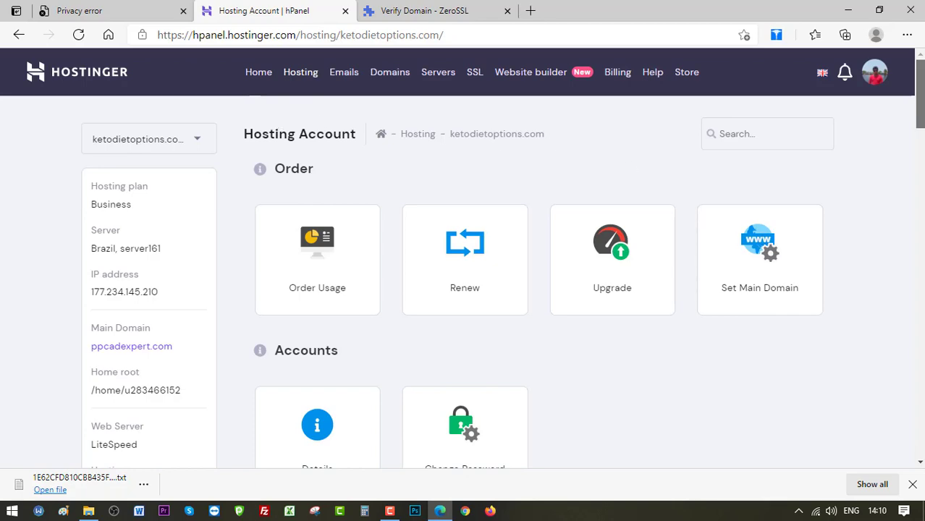
{"action": "scroll", "scroll_direction": "down", "scroll_amount": 3}
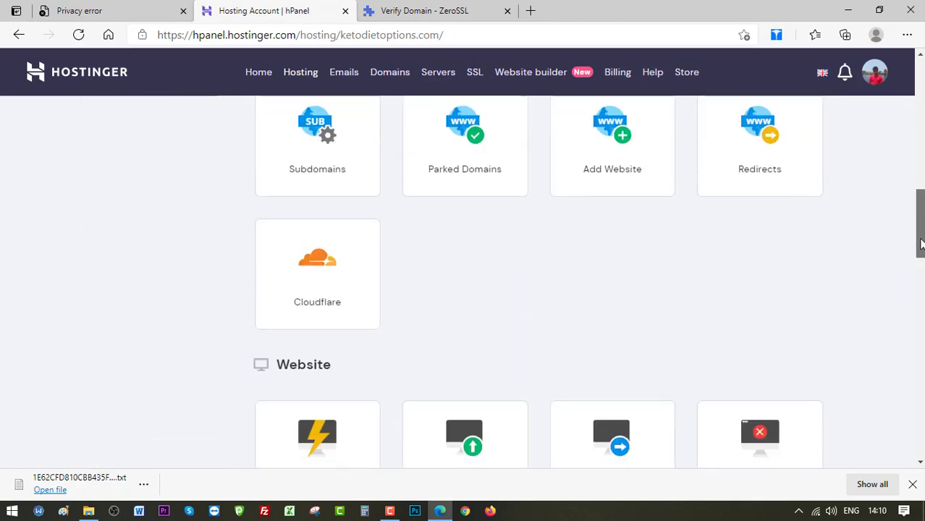
{"action": "scroll", "scroll_direction": "down", "scroll_amount": 3}
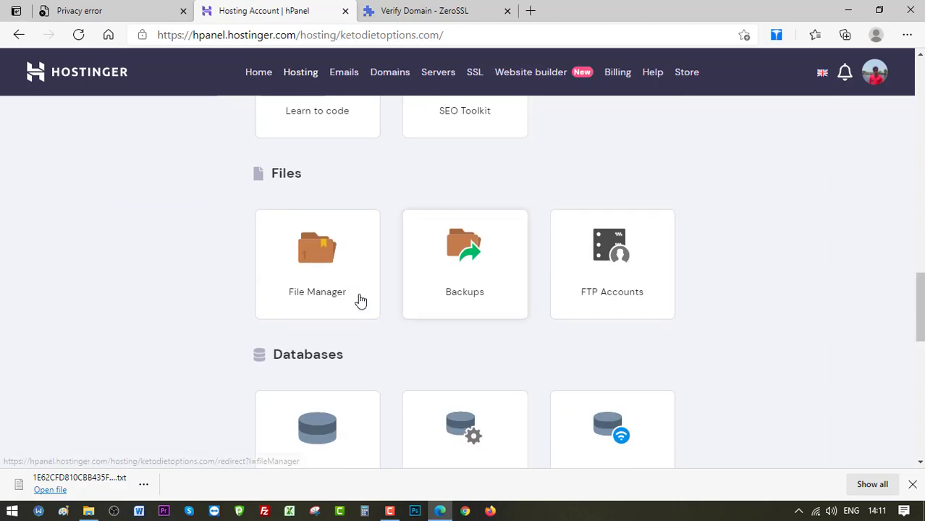
{"action": "left_click", "coordinate": [317, 264]}
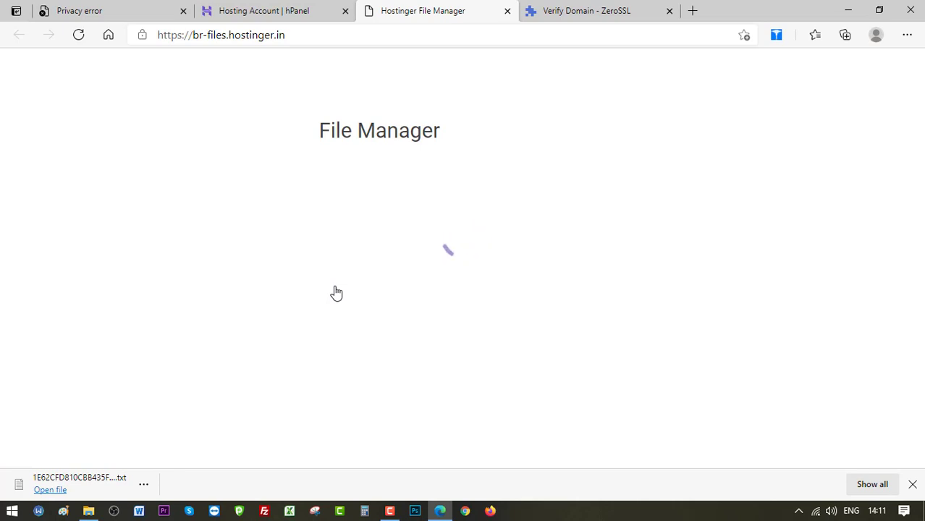
{"action": "left_click", "coordinate": [265, 10]}
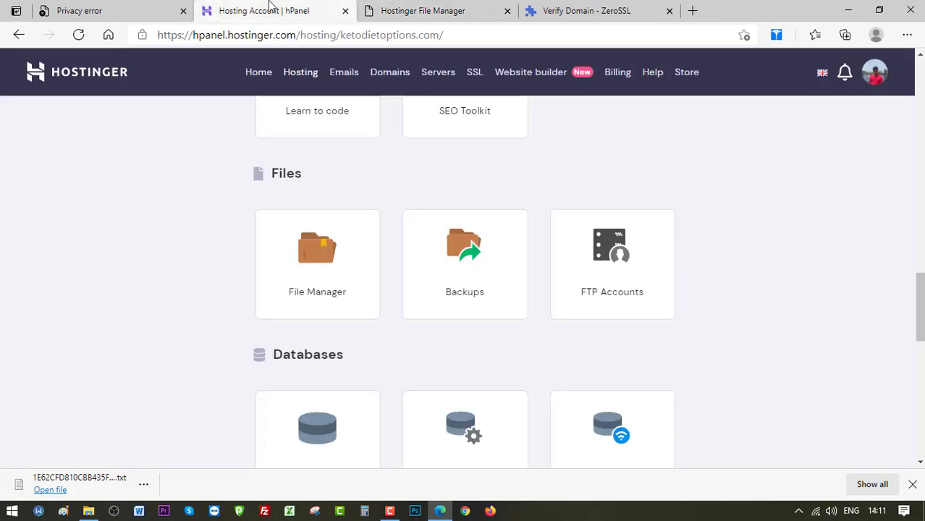
{"action": "left_click", "coordinate": [317, 265]}
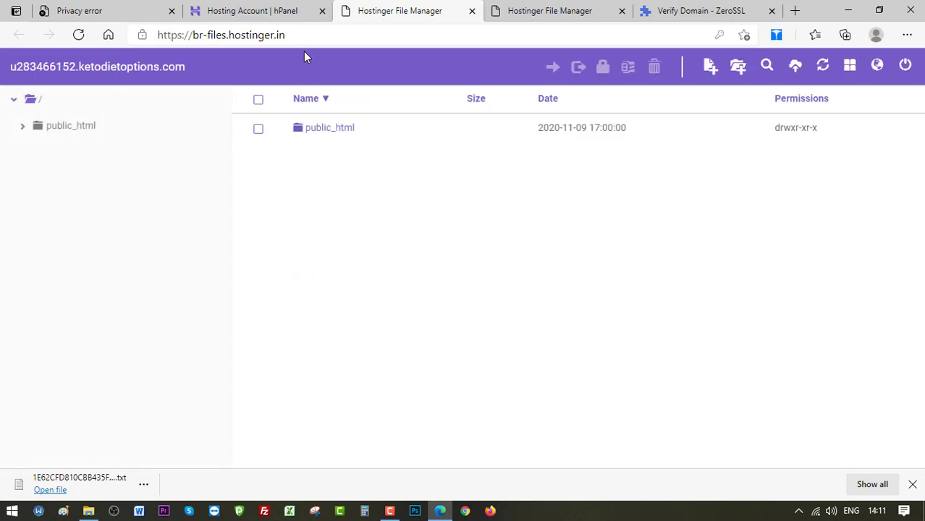
{"action": "mouse_move", "coordinate": [297, 130]}
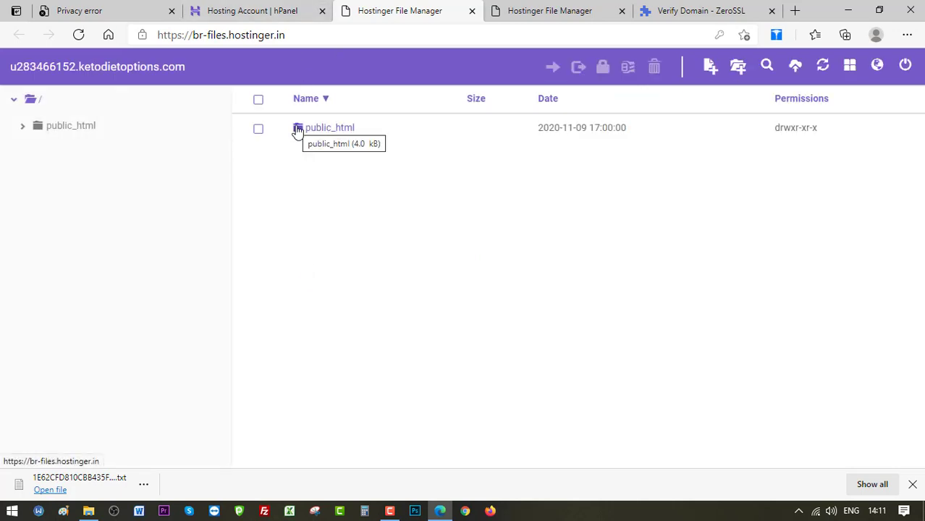
Navigate into public_html, then down to .well-known/pki-validation.
{"action": "double_click", "coordinate": [330, 127]}
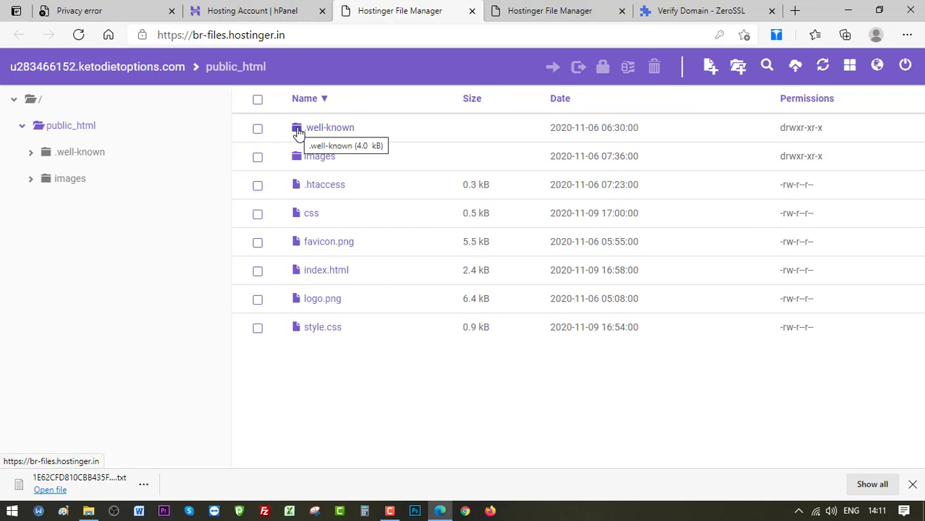
{"action": "mouse_move", "coordinate": [327, 133]}
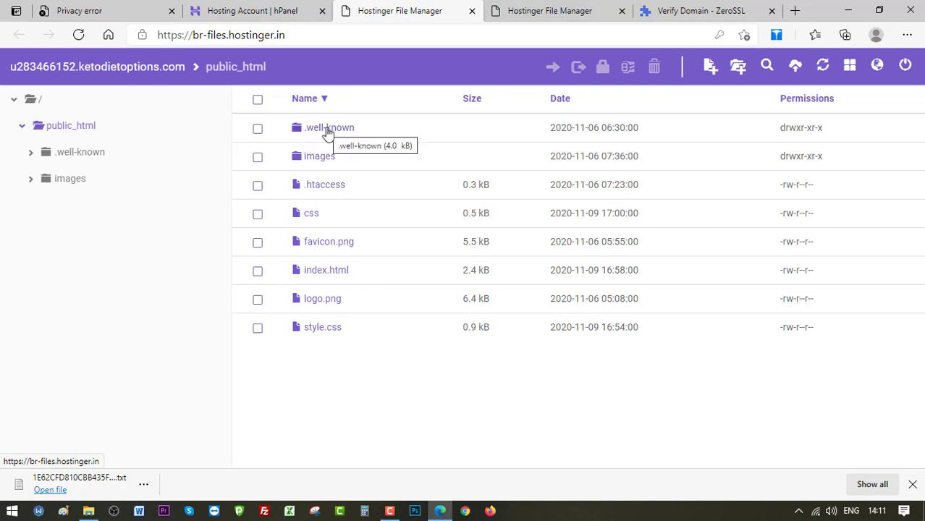
{"action": "mouse_move", "coordinate": [738, 66]}
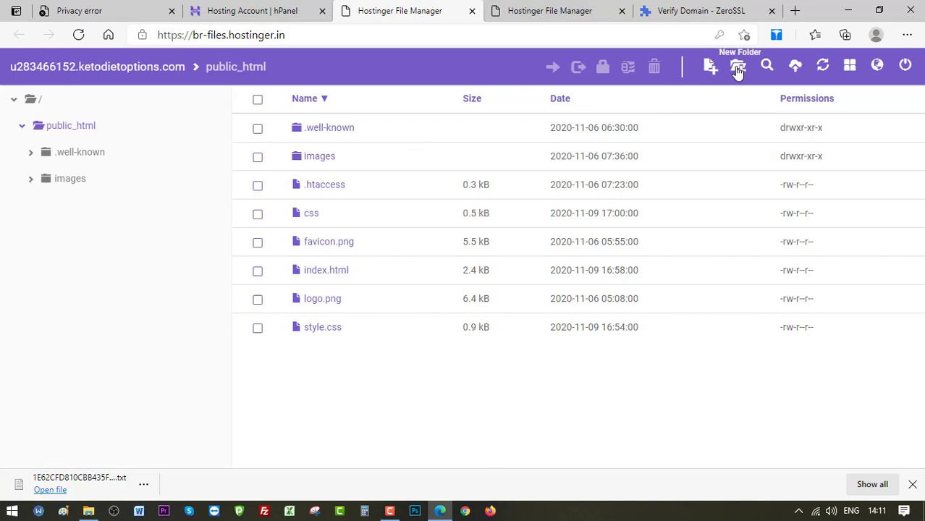
{"action": "mouse_move", "coordinate": [310, 132]}
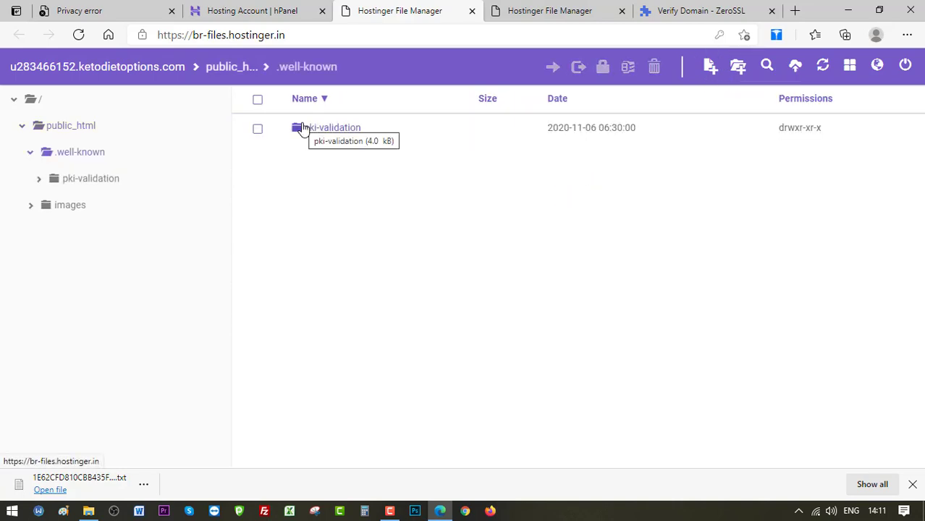
{"action": "mouse_move", "coordinate": [334, 139]}
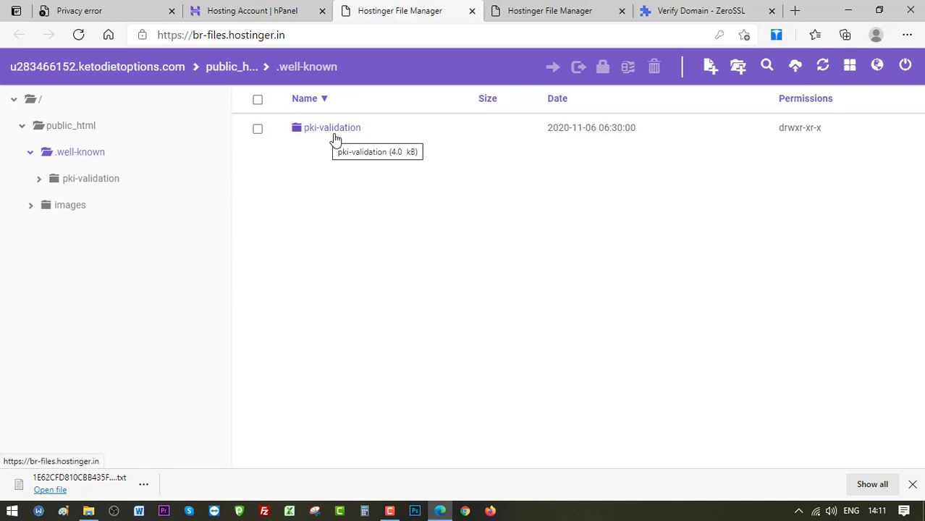
{"action": "mouse_move", "coordinate": [303, 117]}
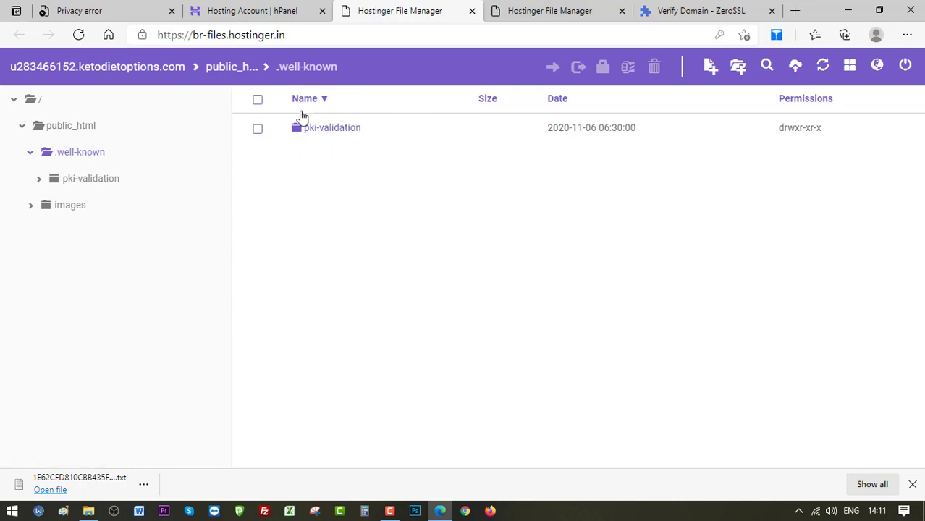
{"action": "mouse_move", "coordinate": [355, 220]}
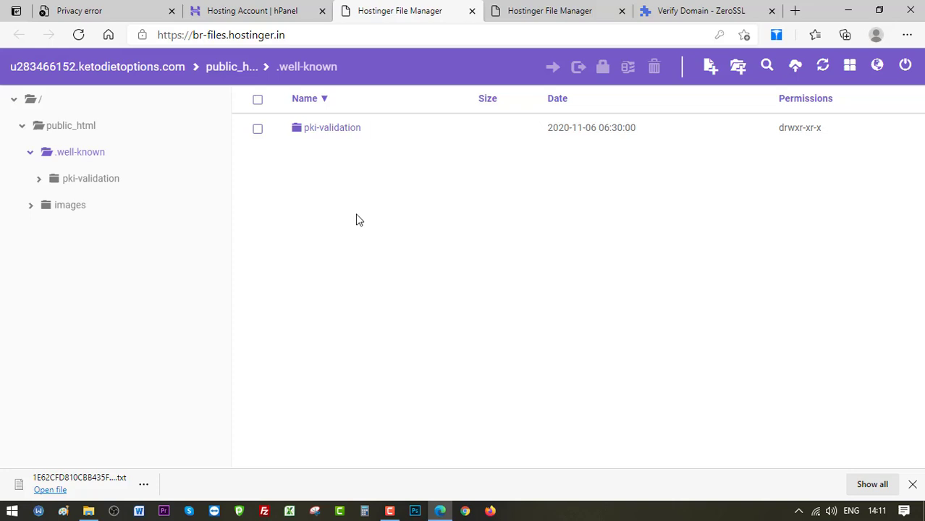
{"action": "double_click", "coordinate": [332, 127]}
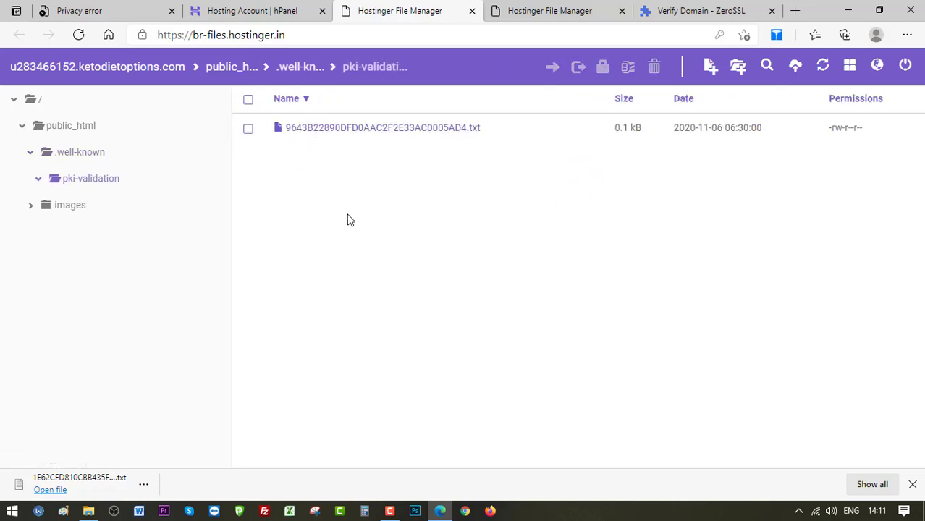
Delete the old validation .txt file, then open and cancel the New File dialog.
{"action": "left_click", "coordinate": [248, 127]}
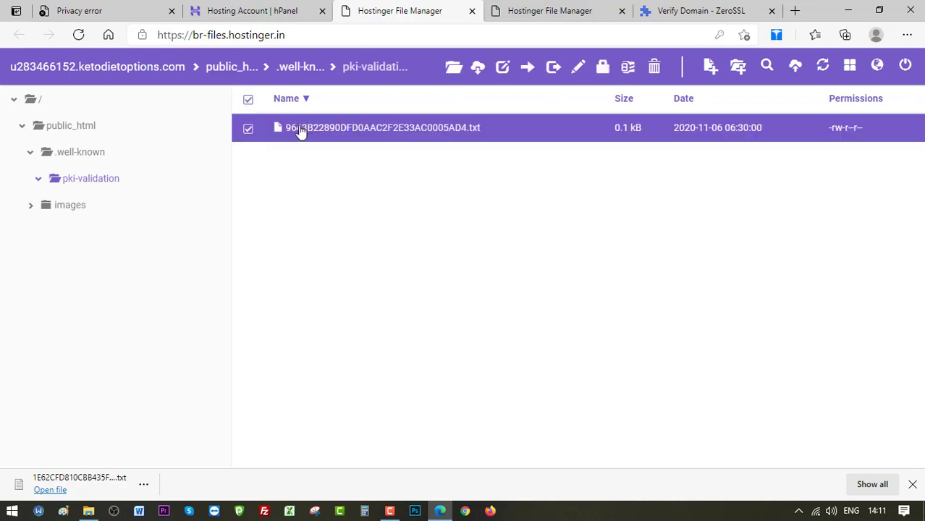
{"action": "left_click", "coordinate": [654, 67]}
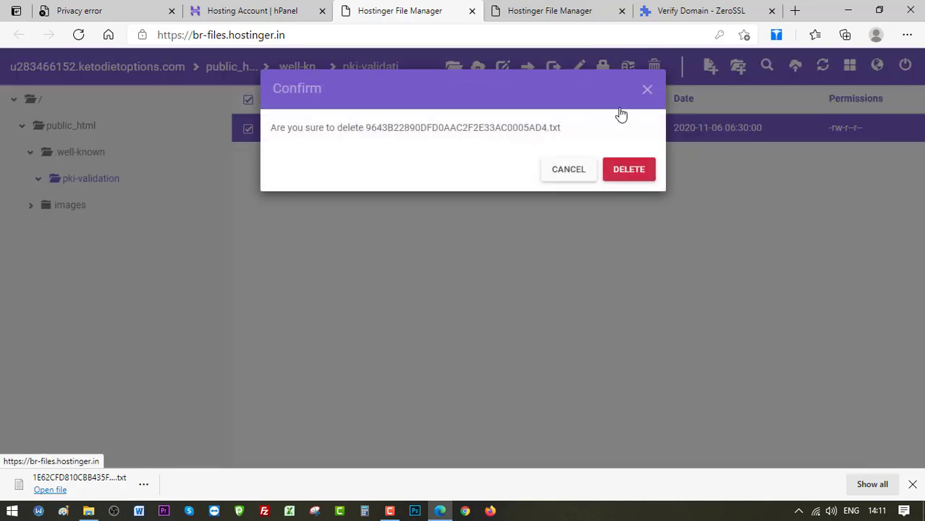
{"action": "left_click", "coordinate": [628, 169]}
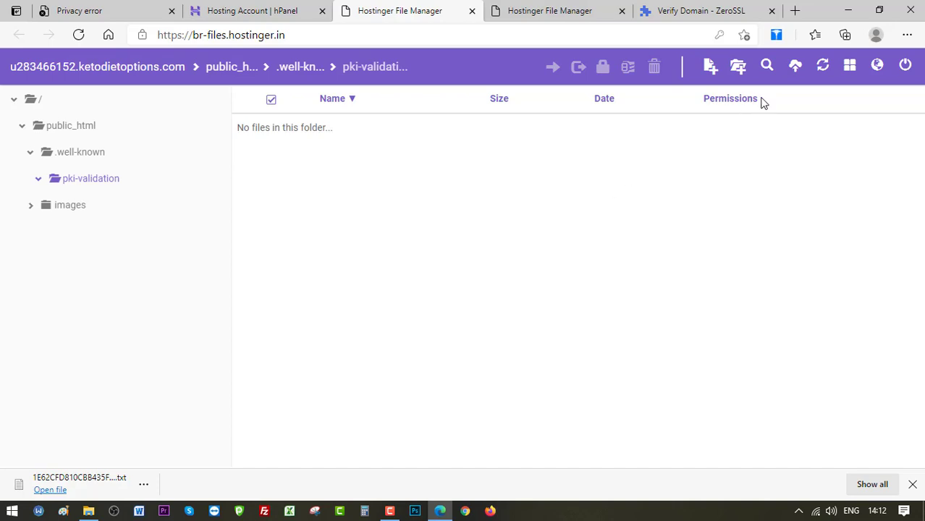
{"action": "mouse_move", "coordinate": [710, 66]}
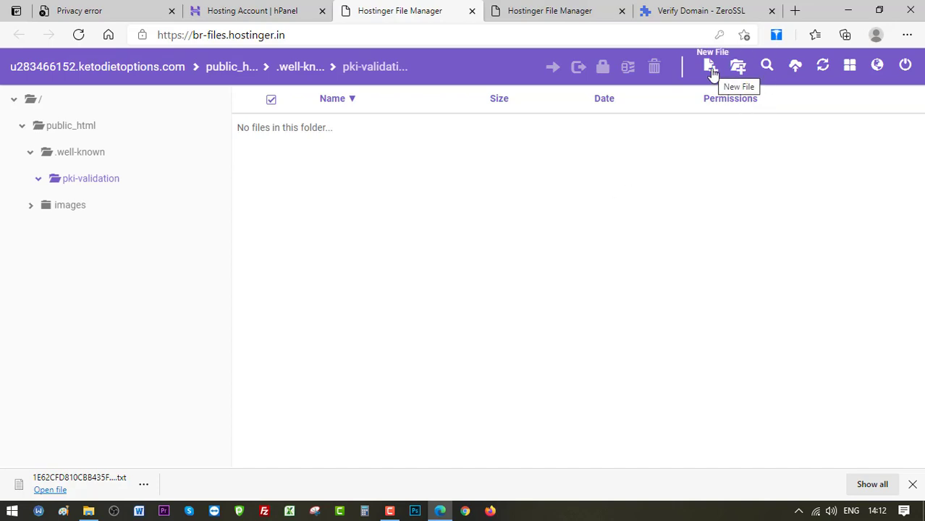
{"action": "left_click", "coordinate": [710, 65]}
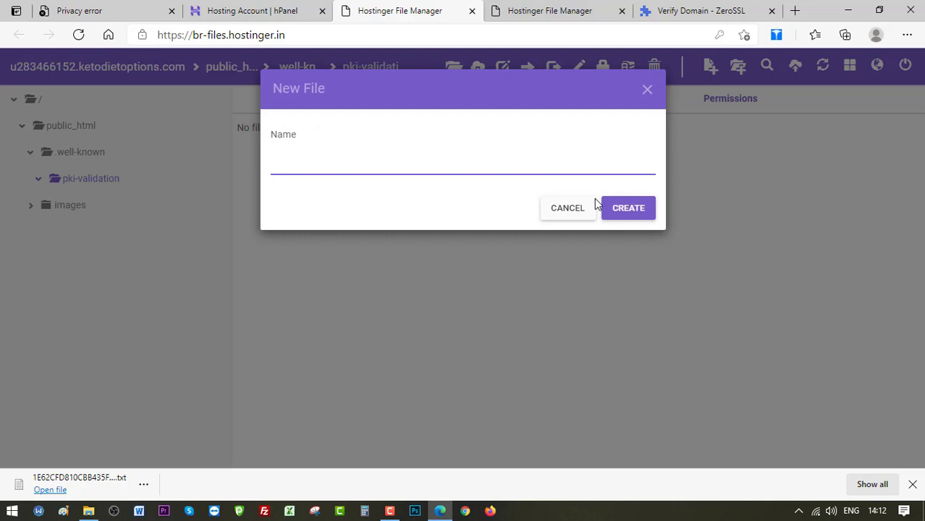
{"action": "left_click", "coordinate": [567, 208]}
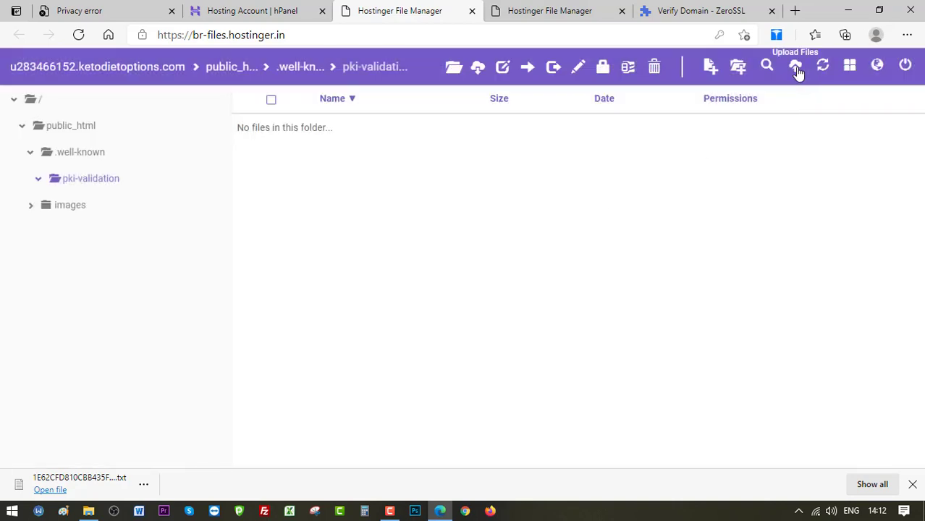
Upload 1E62CFD810CBB435F8687B29181AFA05.txt from Downloads into the pki-validation folder.
{"action": "left_click", "coordinate": [795, 65]}
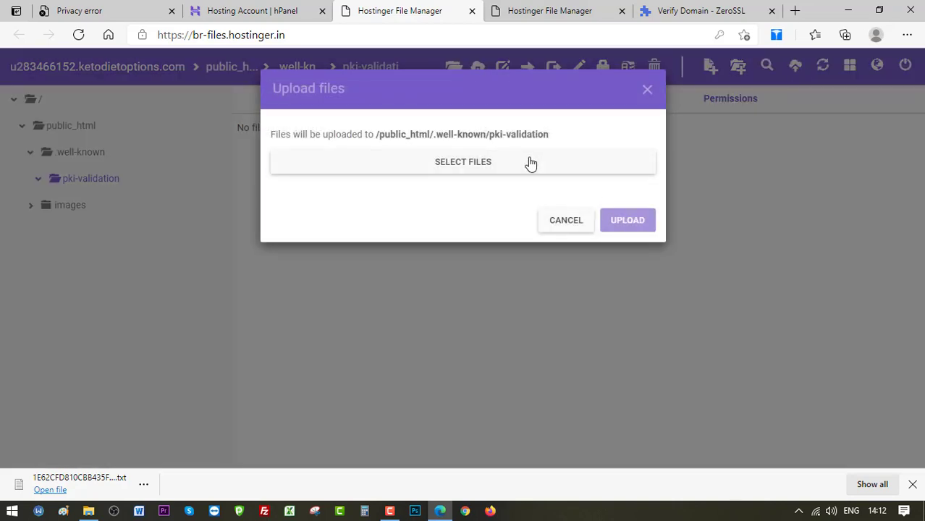
{"action": "left_click", "coordinate": [462, 161]}
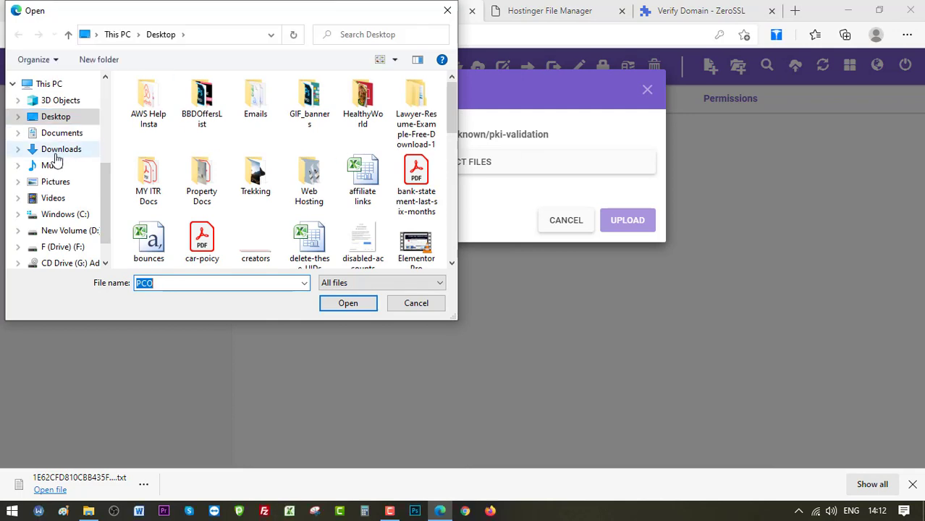
{"action": "left_click", "coordinate": [61, 148]}
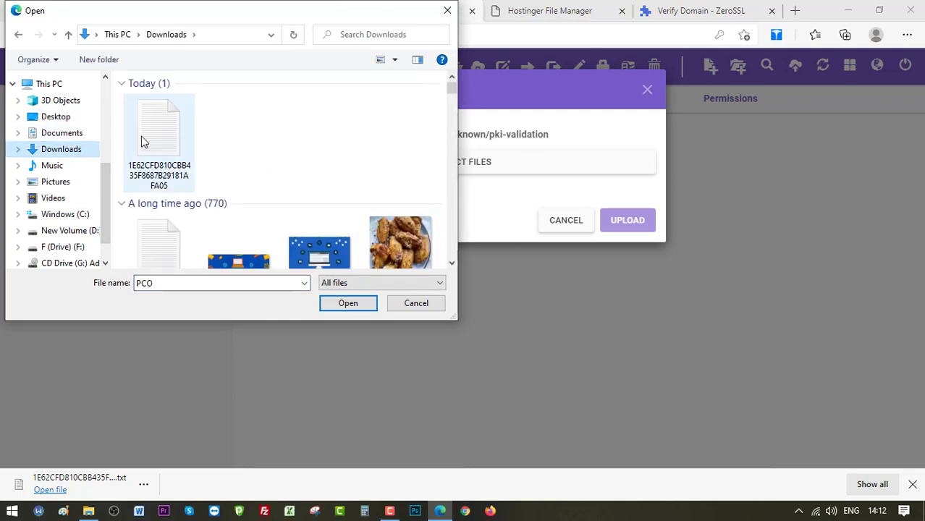
{"action": "left_click", "coordinate": [347, 302]}
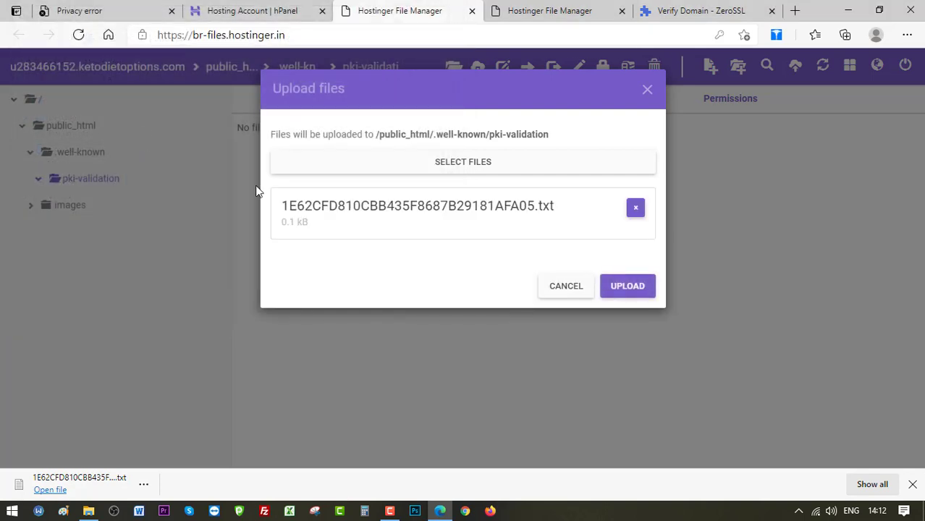
{"action": "left_click", "coordinate": [628, 286]}
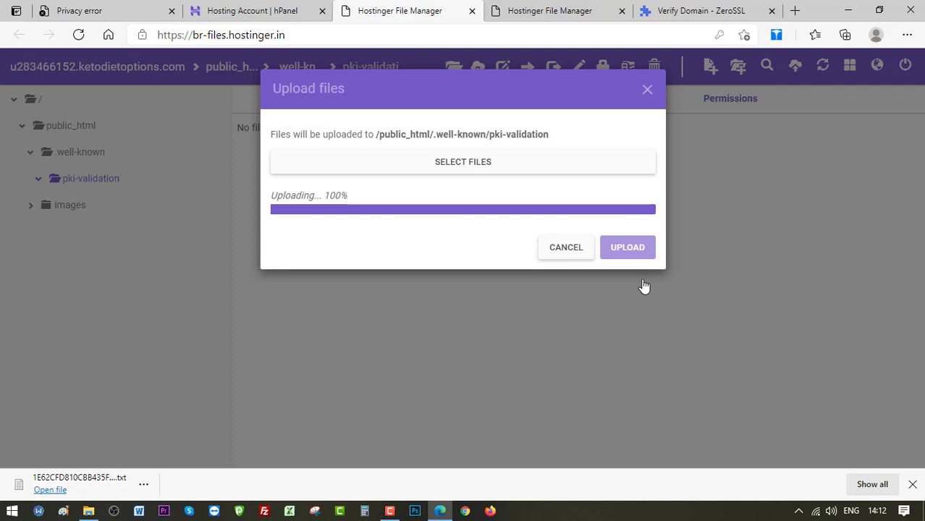
{"action": "left_click", "coordinate": [627, 247]}
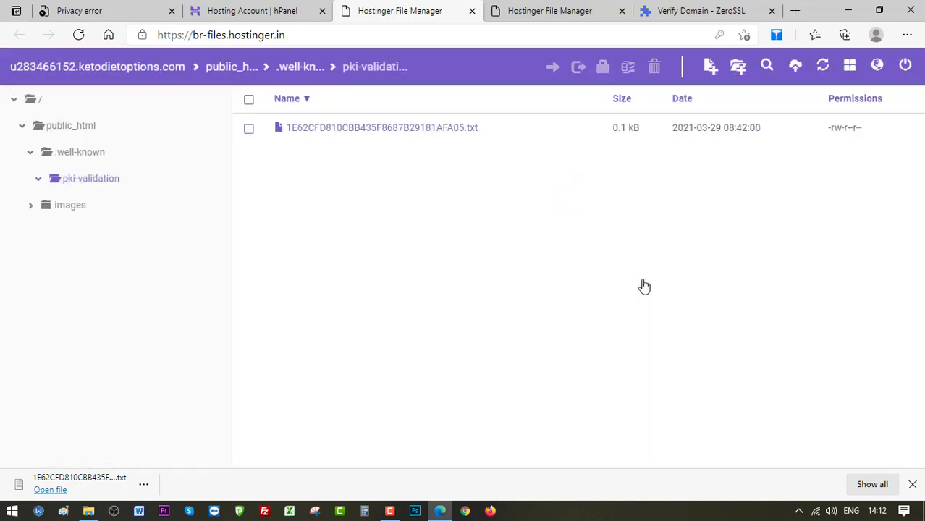
{"action": "mouse_move", "coordinate": [692, 10]}
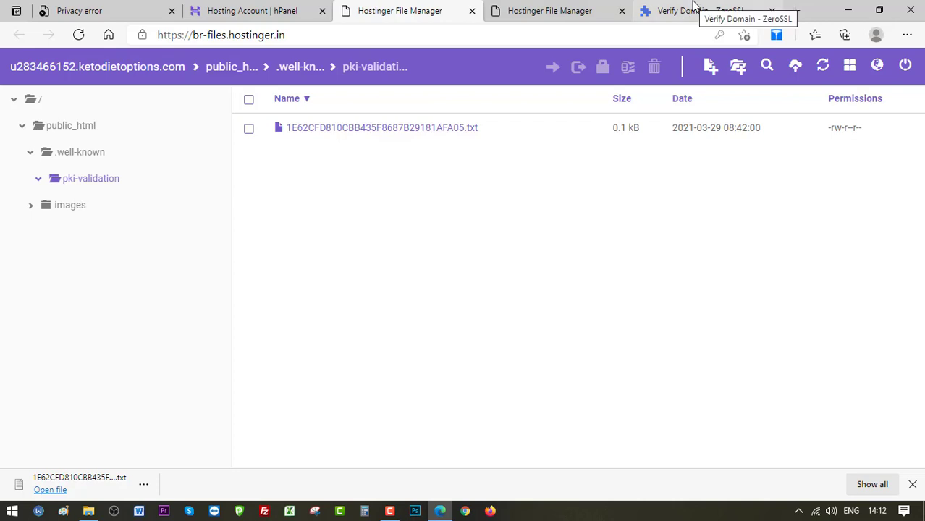
Back in ZeroSSL, advance to the finalize step and run Verify Domain for ketodietoptions.com.
{"action": "left_click", "coordinate": [700, 11]}
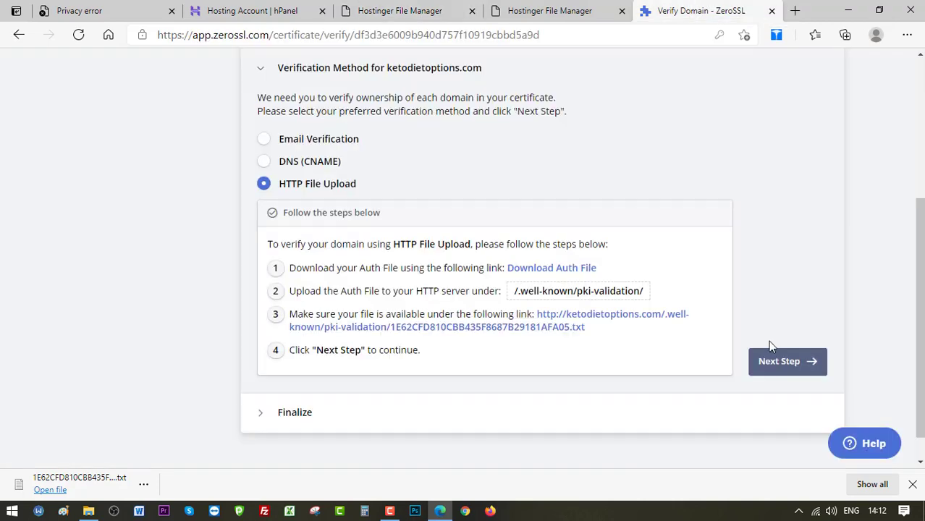
{"action": "mouse_move", "coordinate": [579, 321]}
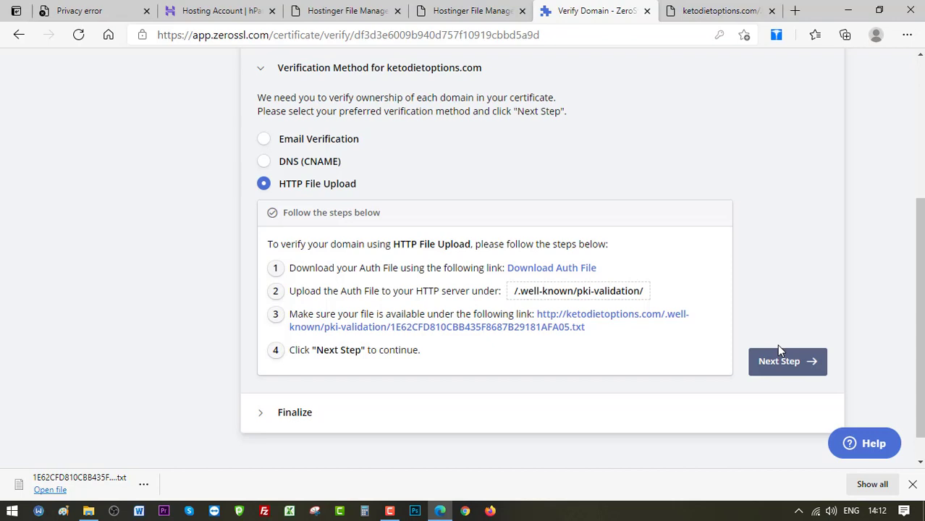
{"action": "left_click", "coordinate": [786, 361]}
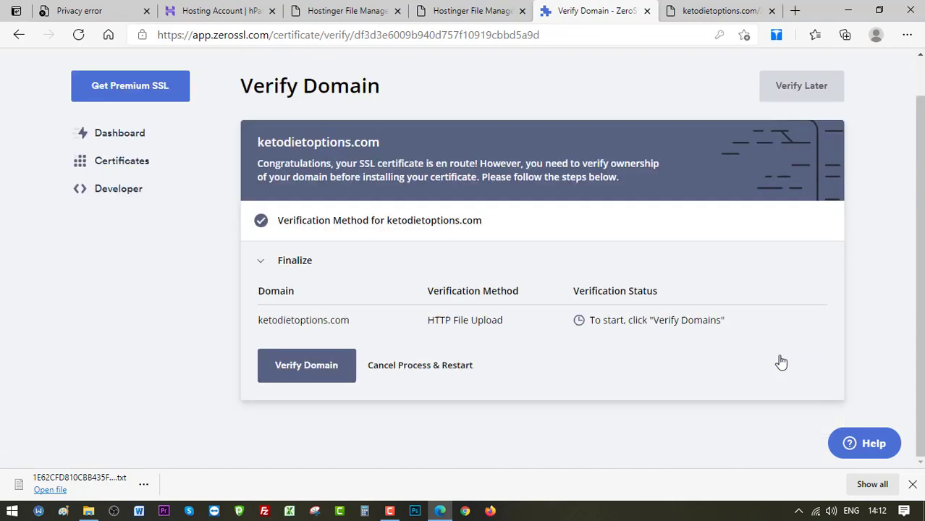
{"action": "mouse_move", "coordinate": [306, 365]}
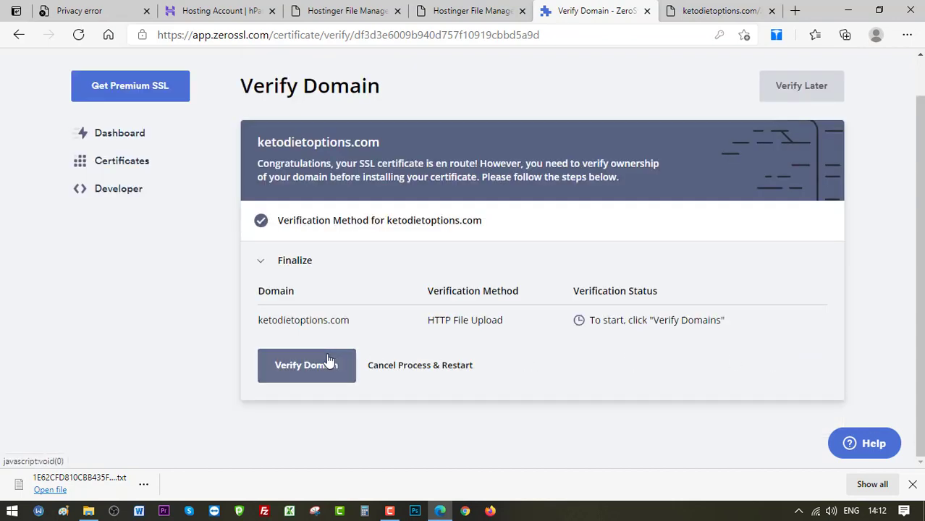
{"action": "mouse_move", "coordinate": [306, 365]}
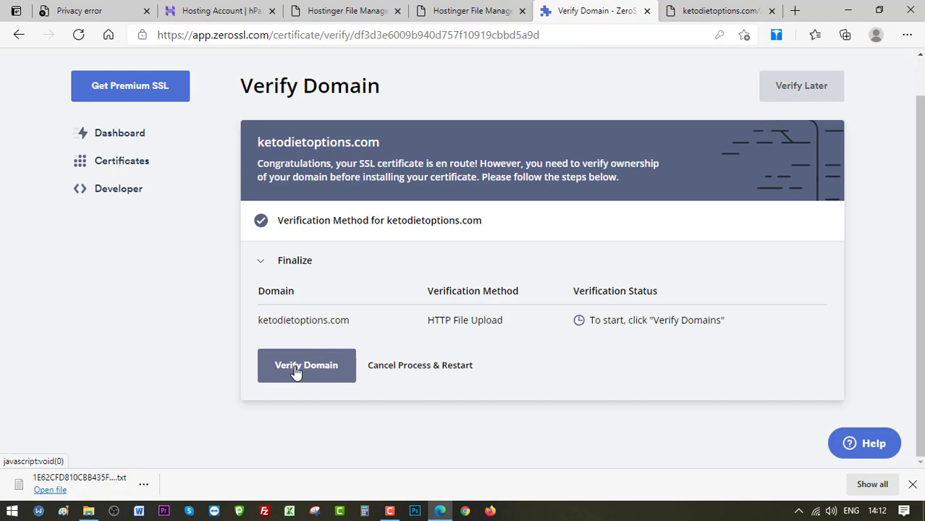
{"action": "left_click", "coordinate": [306, 364]}
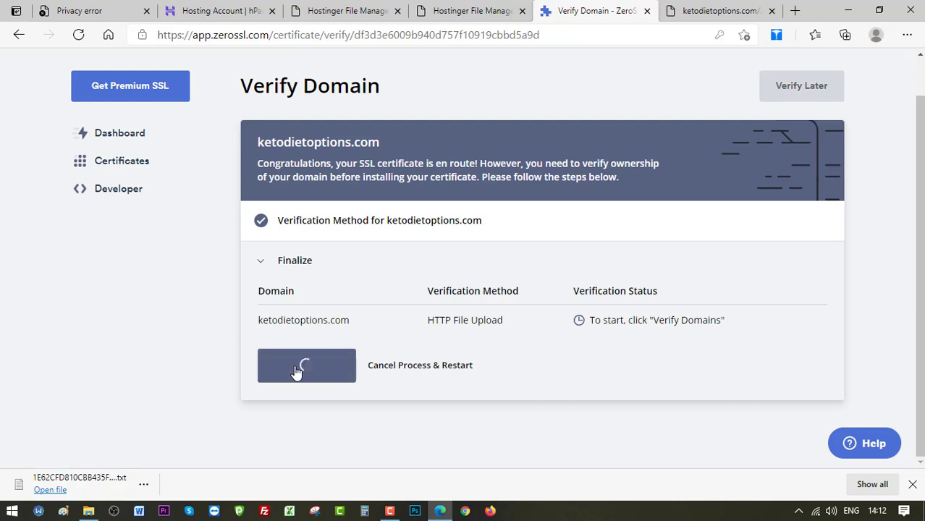
{"action": "left_click", "coordinate": [306, 365]}
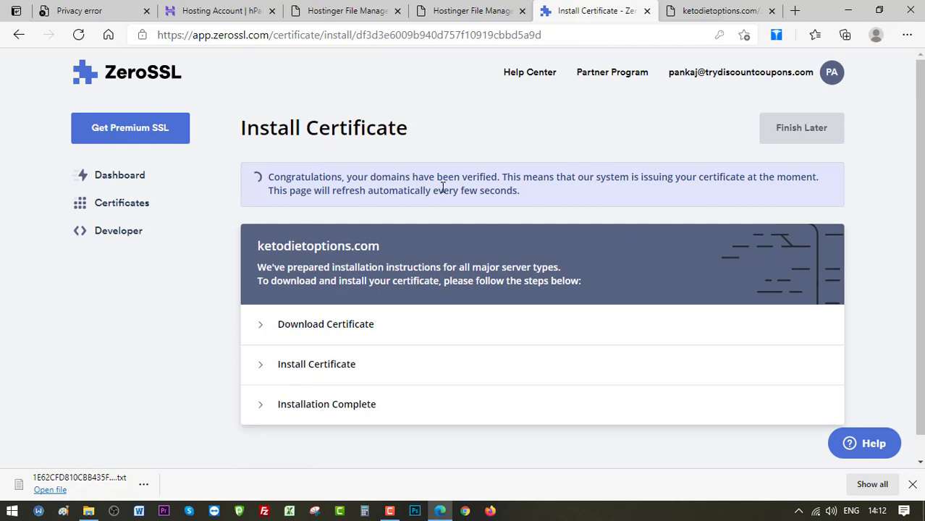
{"action": "mouse_move", "coordinate": [529, 191]}
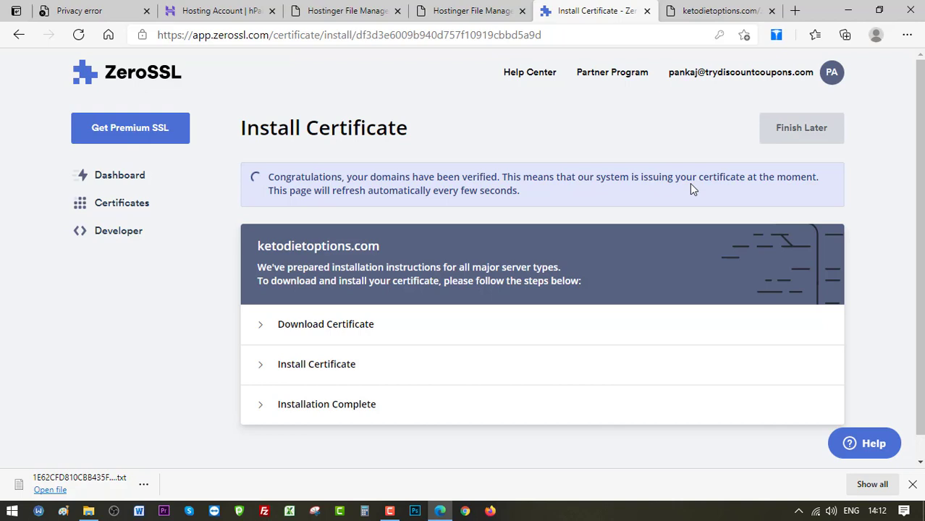
{"action": "mouse_move", "coordinate": [425, 219]}
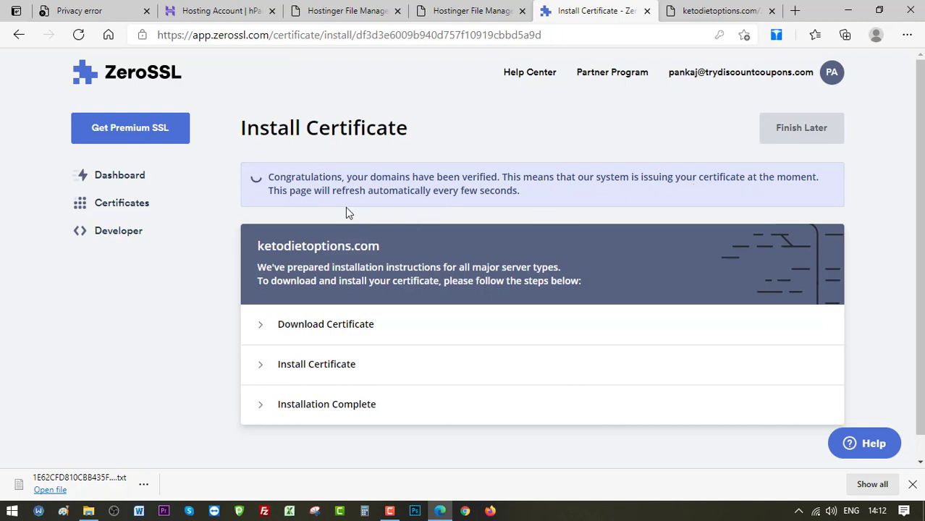
{"action": "mouse_move", "coordinate": [396, 209]}
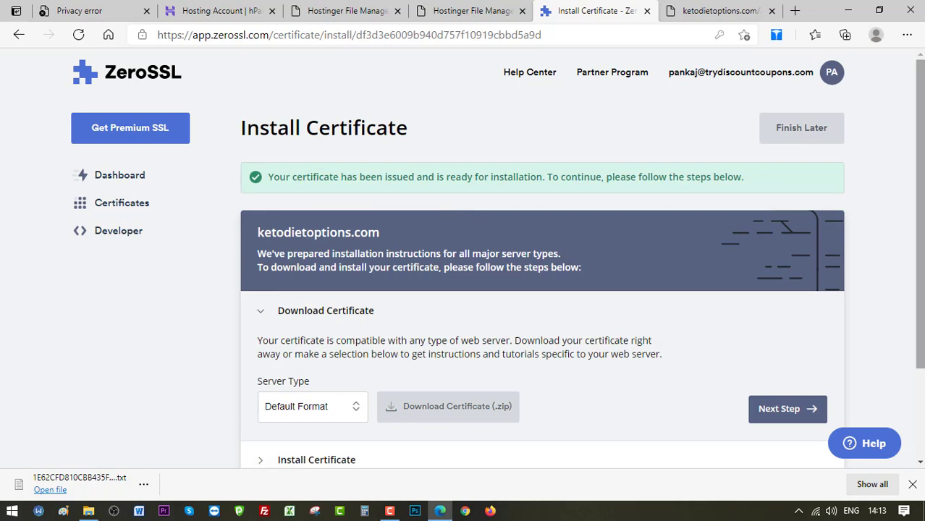
Select cPanel as the server type and download ketodietoptions.com.zip.
{"action": "scroll", "scroll_direction": "down", "scroll_amount": 3}
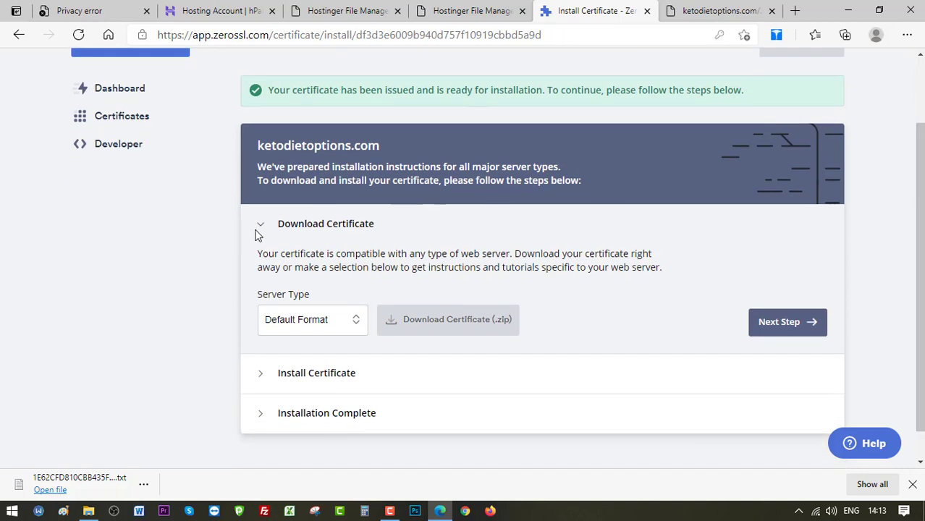
{"action": "mouse_move", "coordinate": [449, 369]}
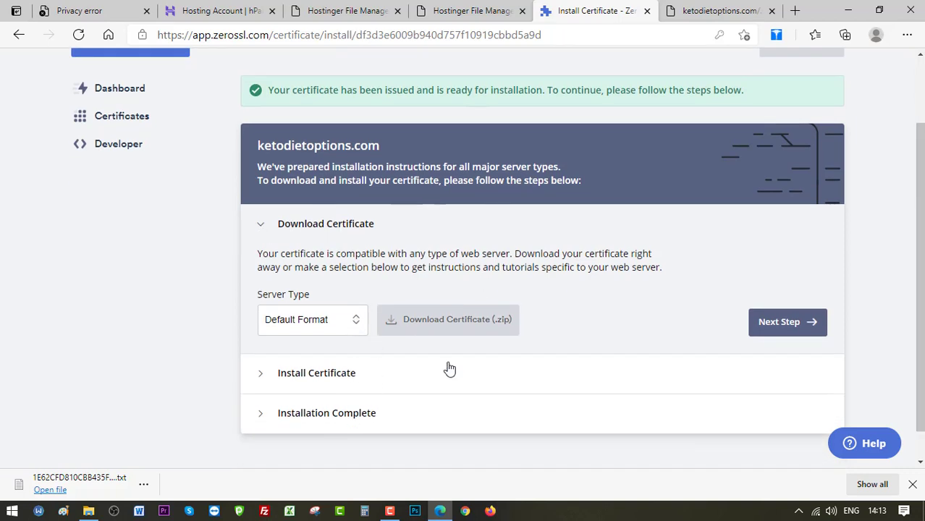
{"action": "left_click", "coordinate": [312, 319]}
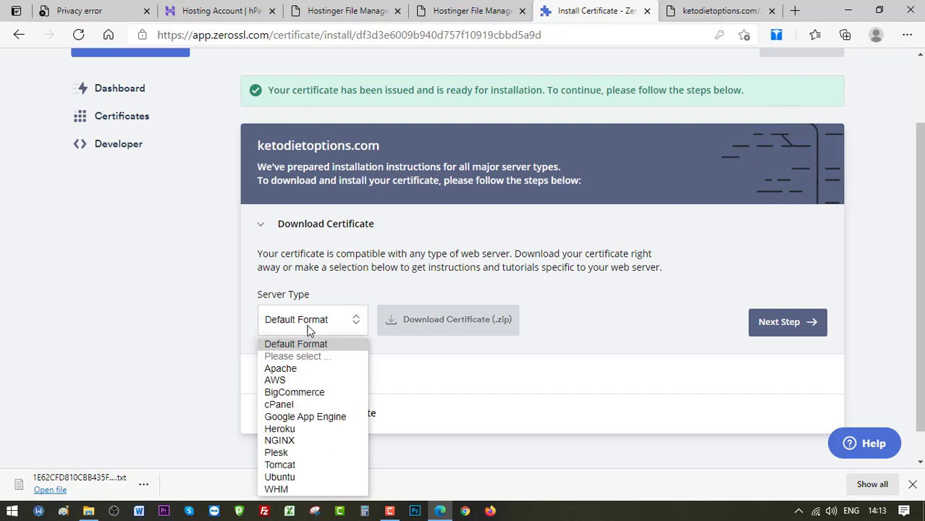
{"action": "mouse_move", "coordinate": [294, 392]}
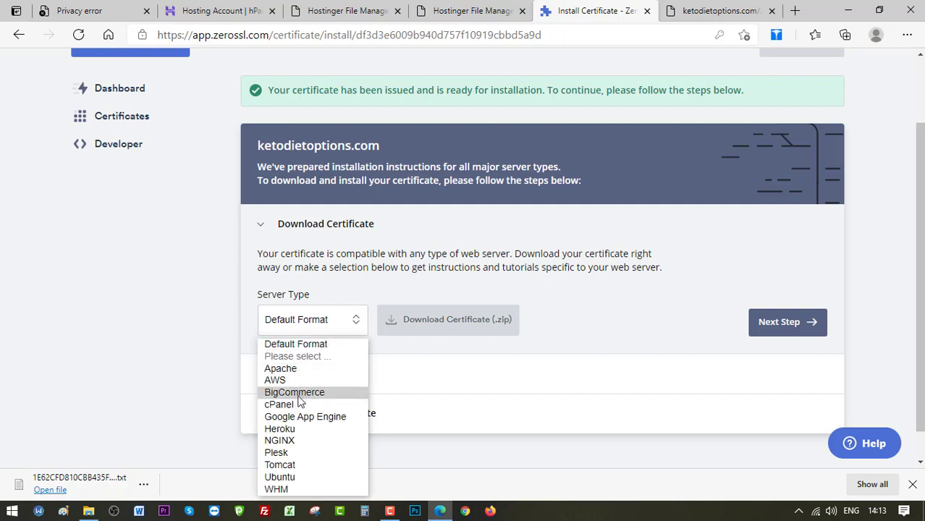
{"action": "mouse_move", "coordinate": [297, 405]}
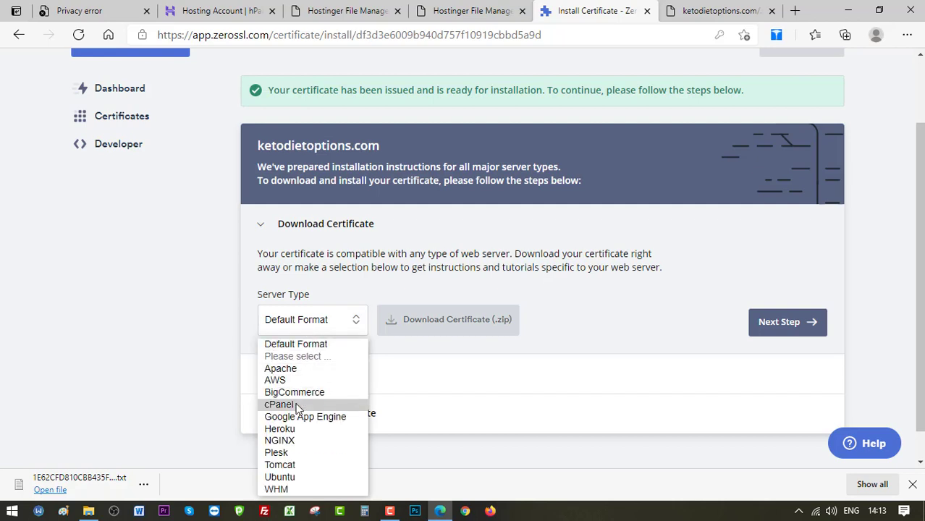
{"action": "left_click", "coordinate": [276, 489]}
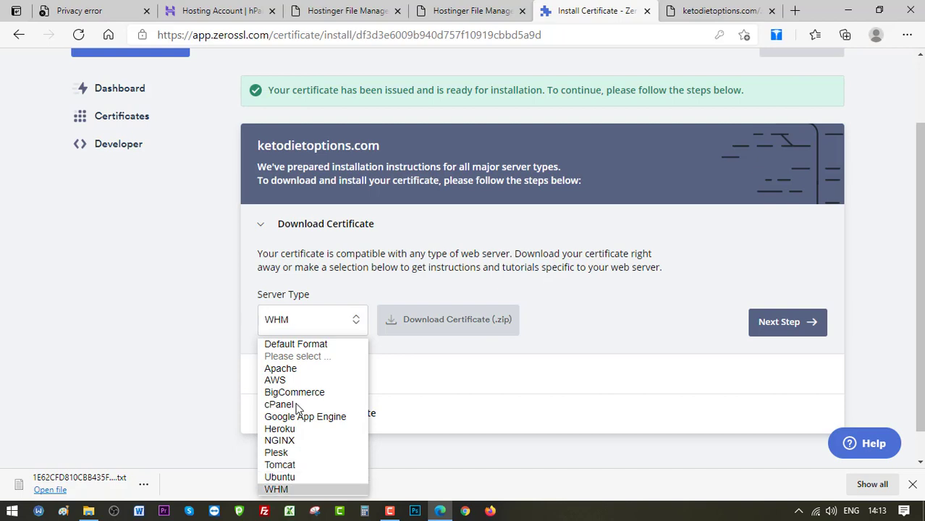
{"action": "left_click", "coordinate": [279, 404]}
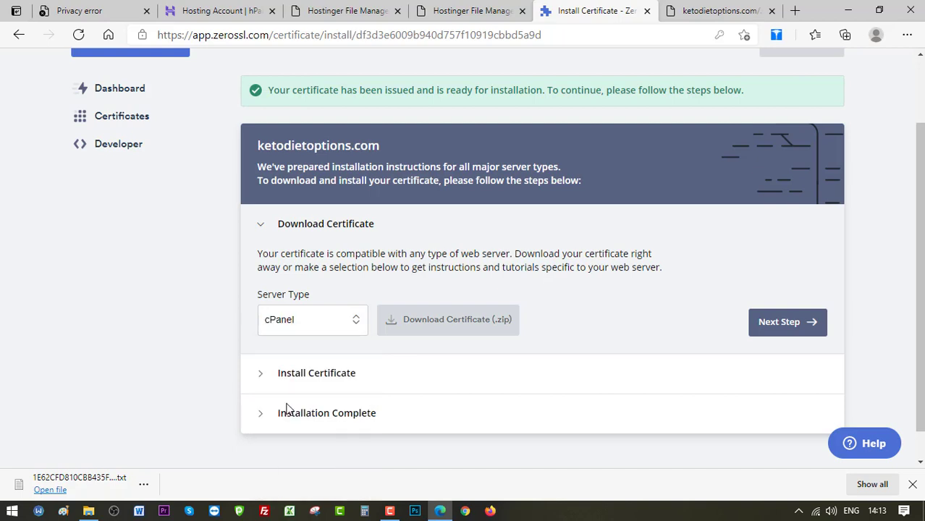
{"action": "mouse_move", "coordinate": [457, 319]}
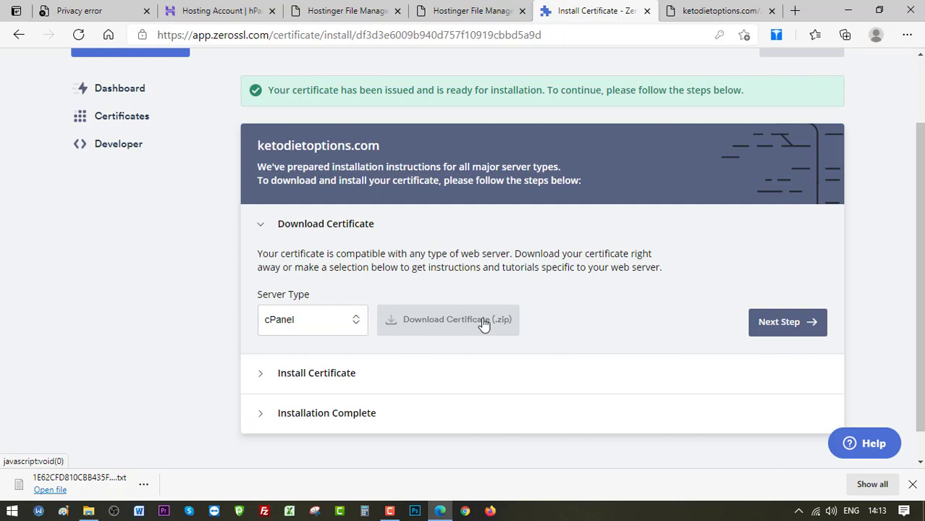
{"action": "left_click", "coordinate": [447, 319]}
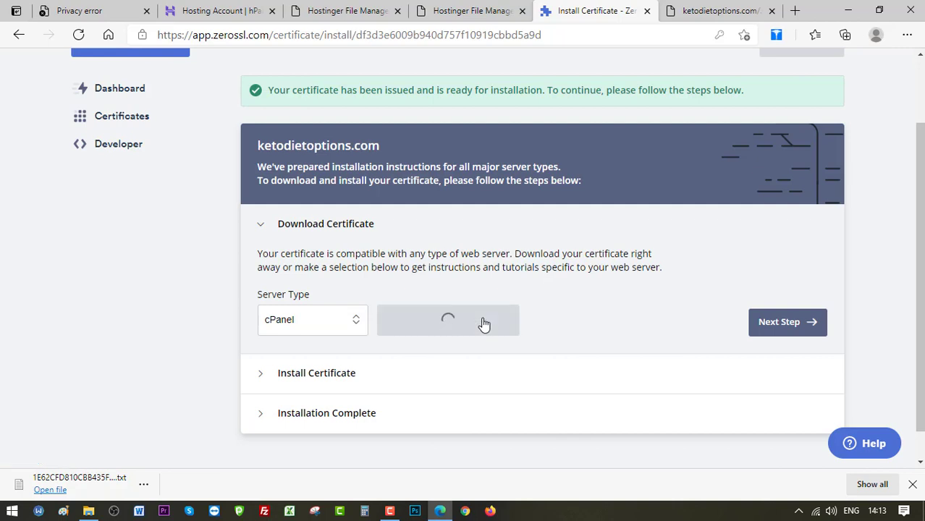
{"action": "left_click", "coordinate": [448, 320]}
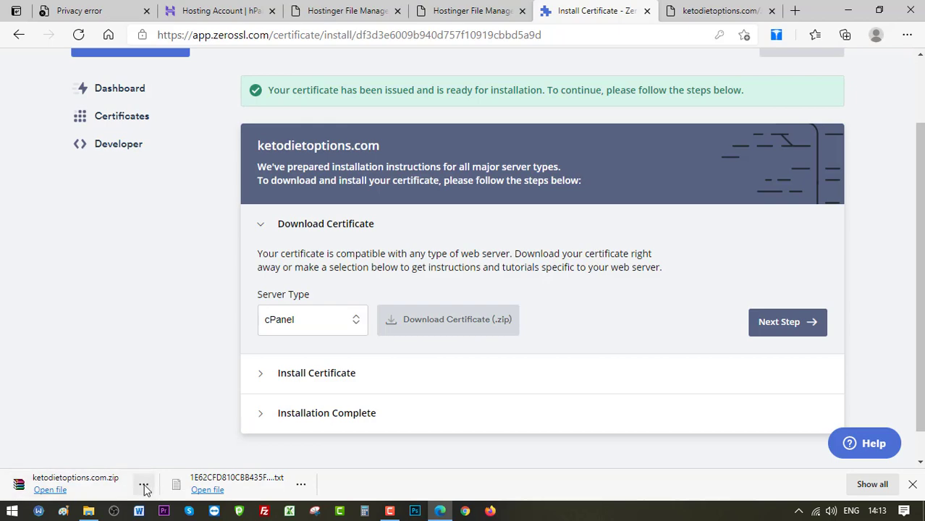
Extract ketodietoptions.com.zip into a folder holding ca_bundle, certificate and private.key.
{"action": "left_click", "coordinate": [50, 489]}
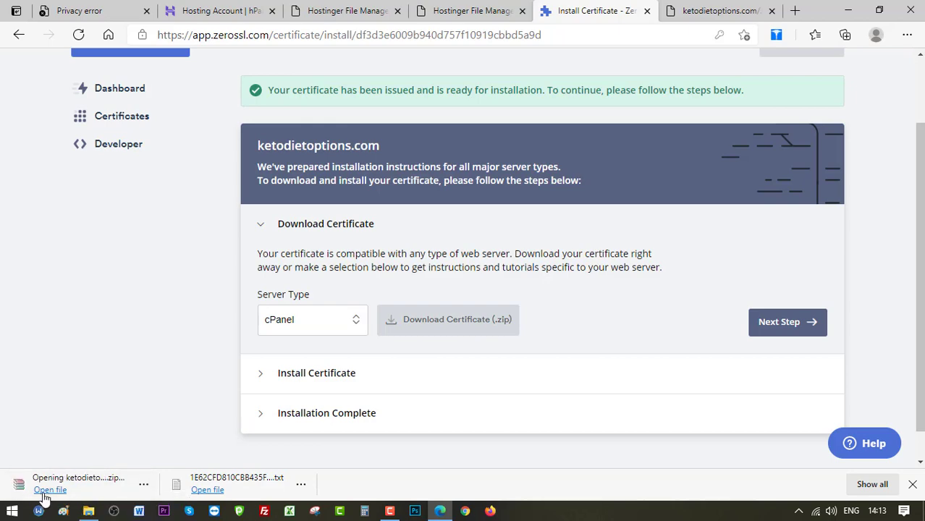
{"action": "left_click", "coordinate": [50, 490]}
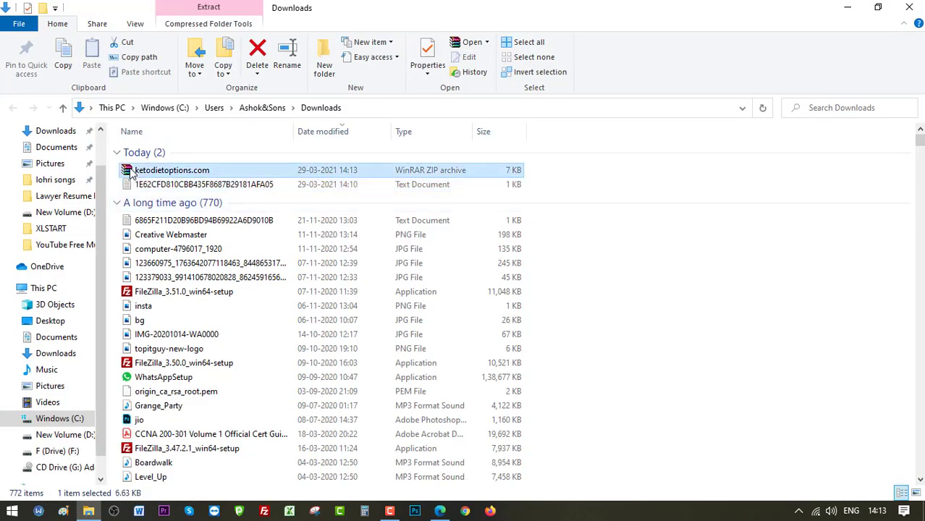
{"action": "right_click", "coordinate": [172, 169]}
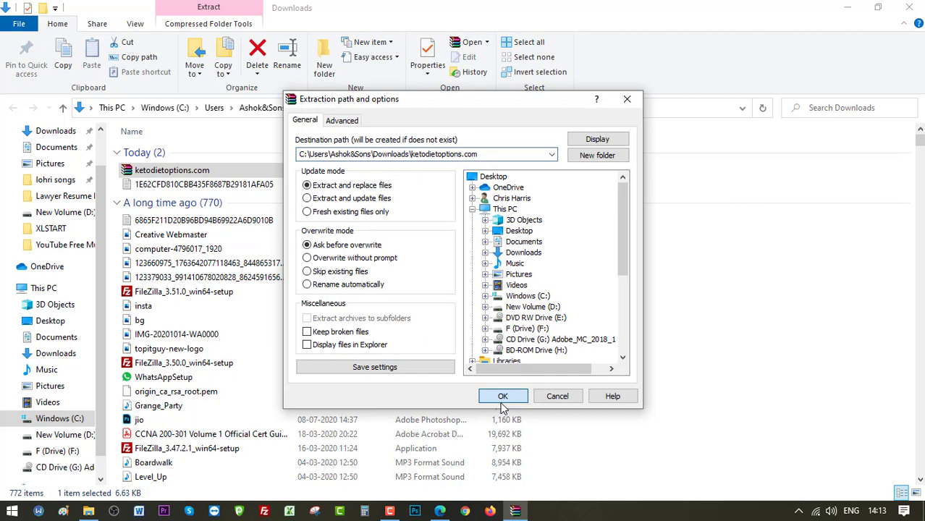
{"action": "left_click", "coordinate": [502, 396]}
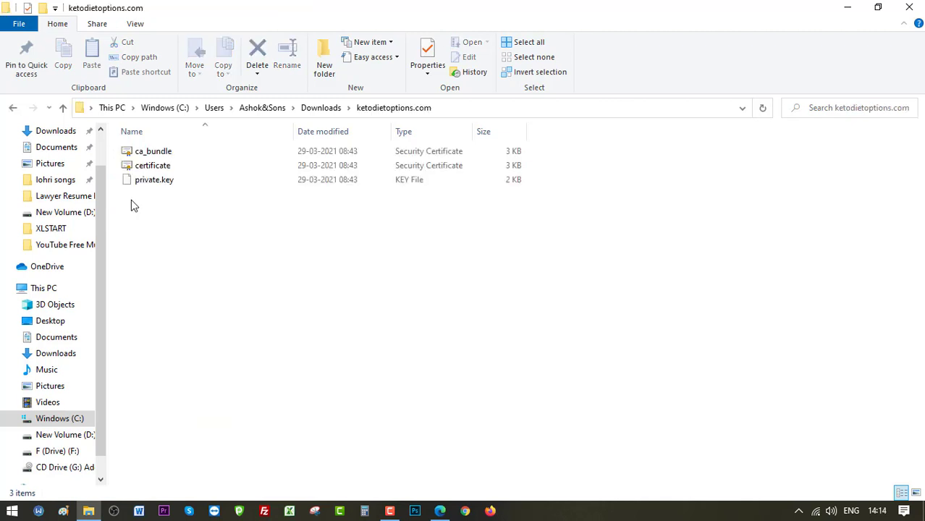
{"action": "mouse_move", "coordinate": [241, 284]}
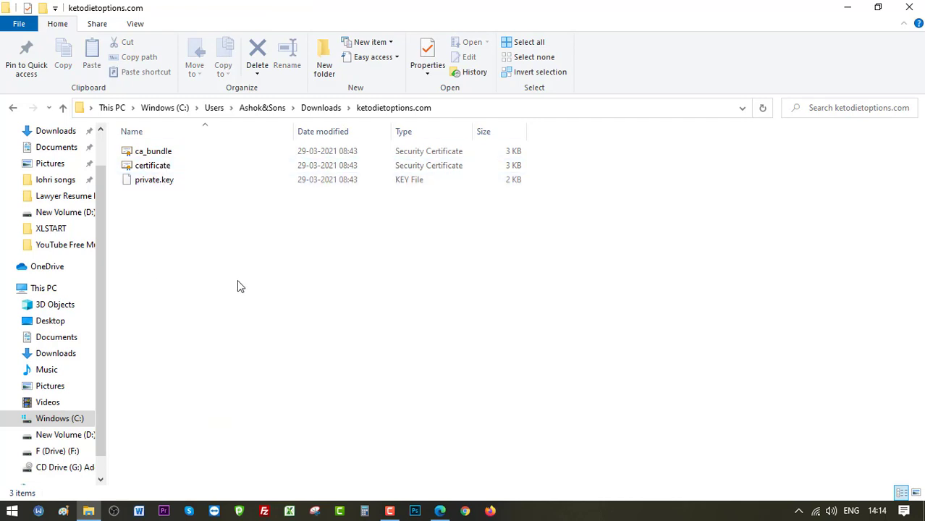
{"action": "mouse_move", "coordinate": [229, 406]}
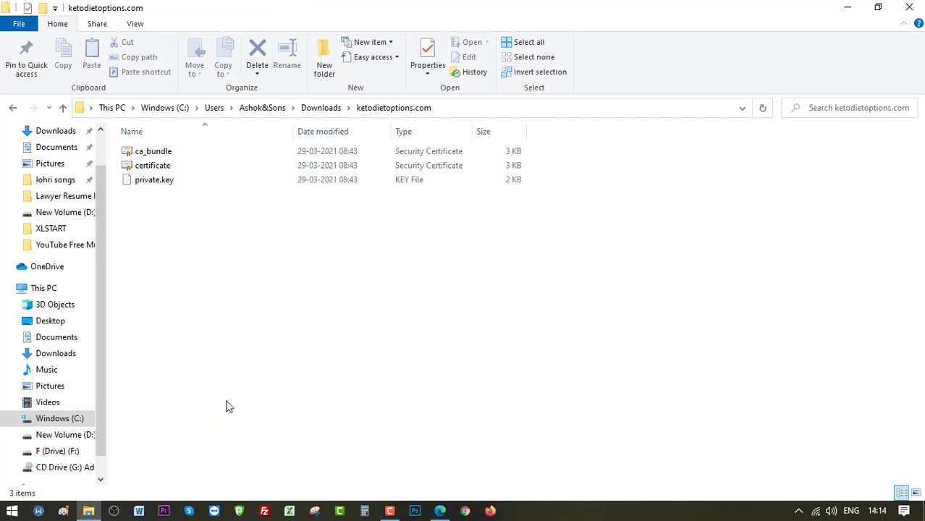
{"action": "mouse_move", "coordinate": [511, 515]}
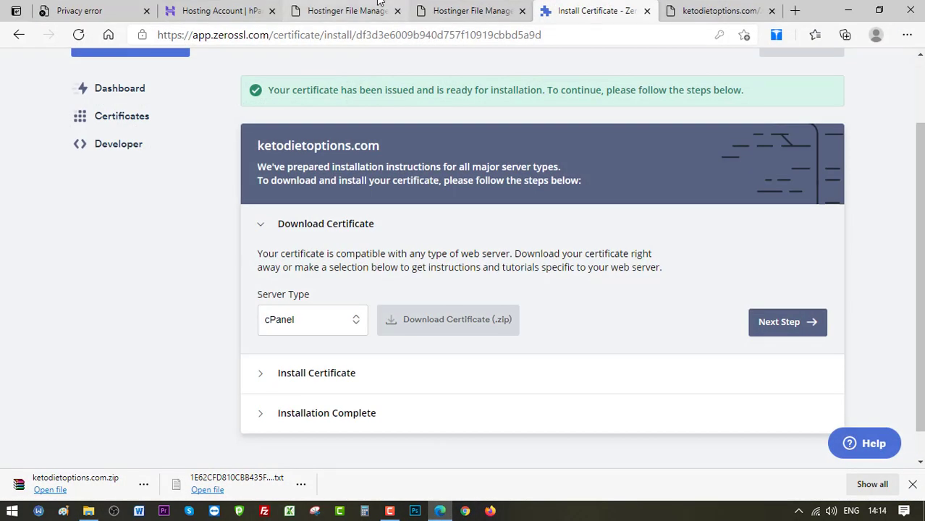
Open the SSL settings for ketodietoptions.com from hPanel's Advanced section.
{"action": "left_click", "coordinate": [217, 10]}
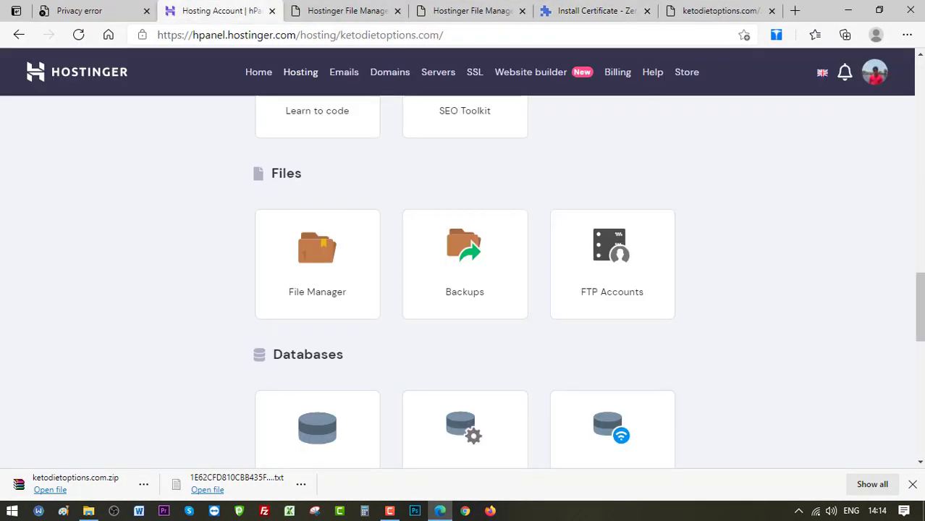
{"action": "scroll", "scroll_direction": "down", "scroll_amount": 3}
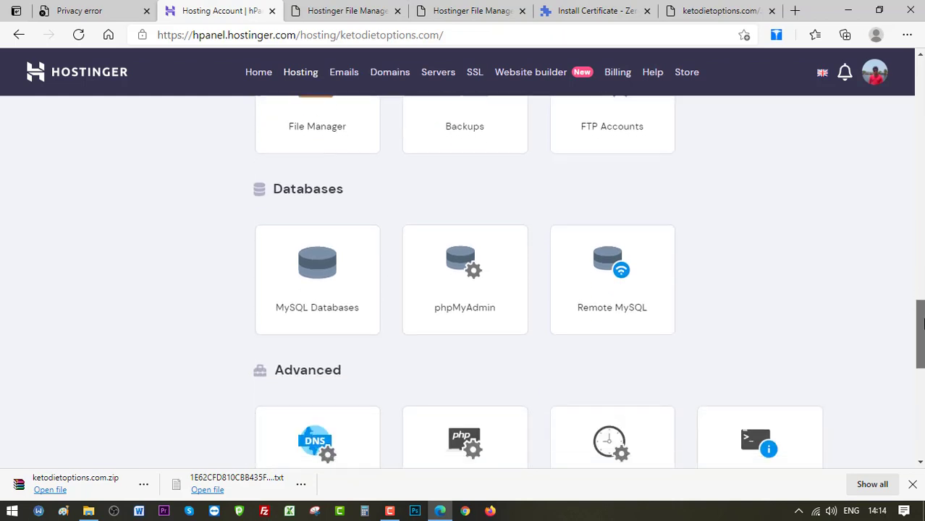
{"action": "scroll", "scroll_direction": "down", "scroll_amount": 3}
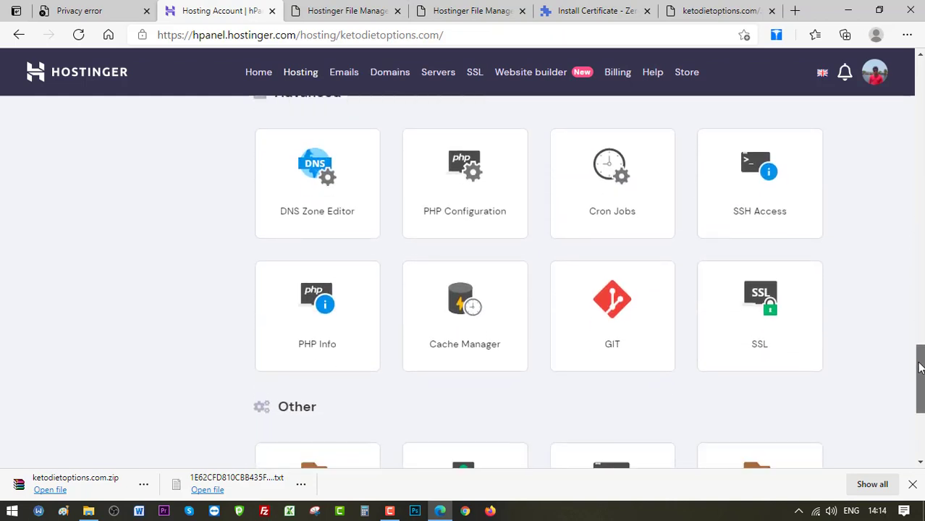
{"action": "scroll", "scroll_direction": "down", "scroll_amount": 3}
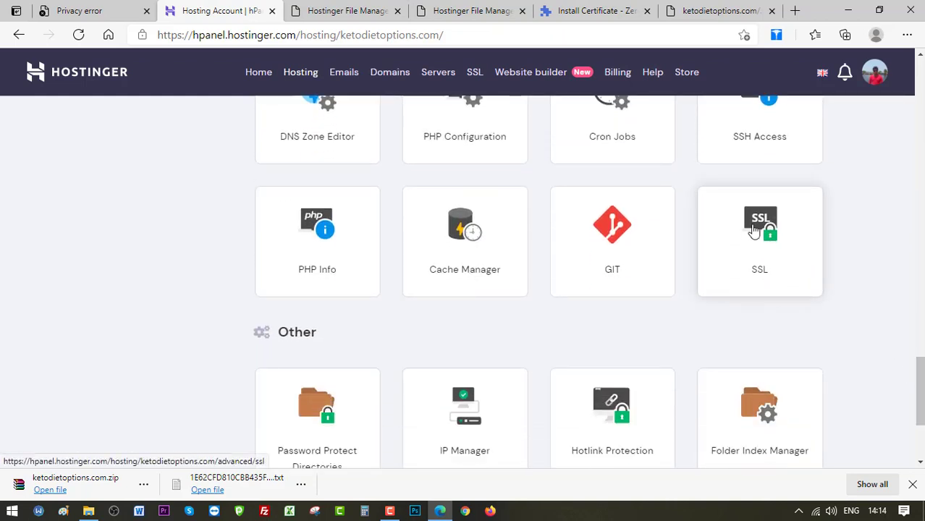
{"action": "left_click", "coordinate": [759, 241]}
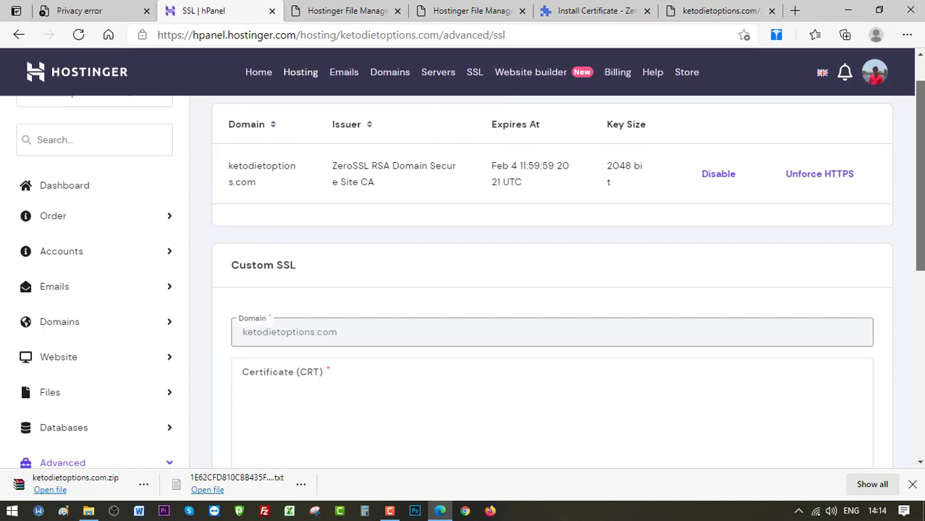
Scroll to the Custom SSL form and focus the Certificate (CRT) field.
{"action": "scroll", "scroll_direction": "down", "scroll_amount": 3}
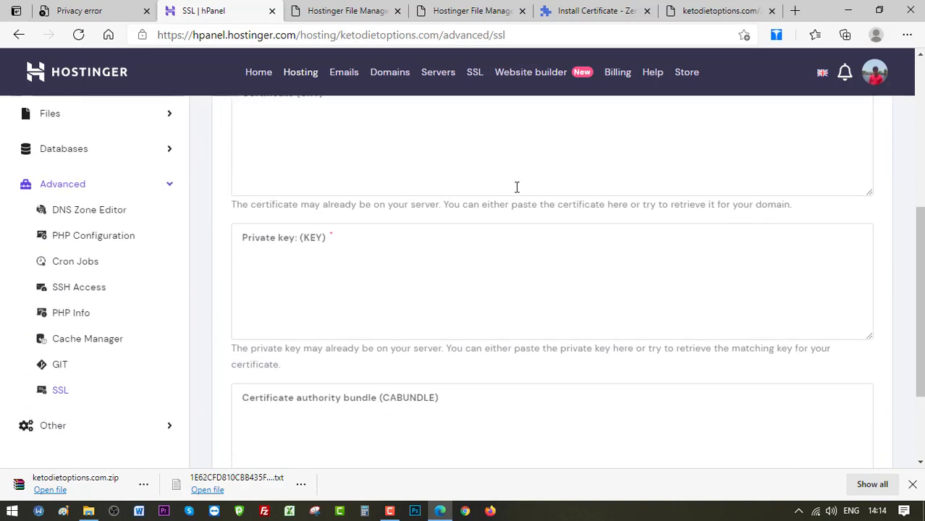
{"action": "scroll", "scroll_direction": "down", "scroll_amount": 3}
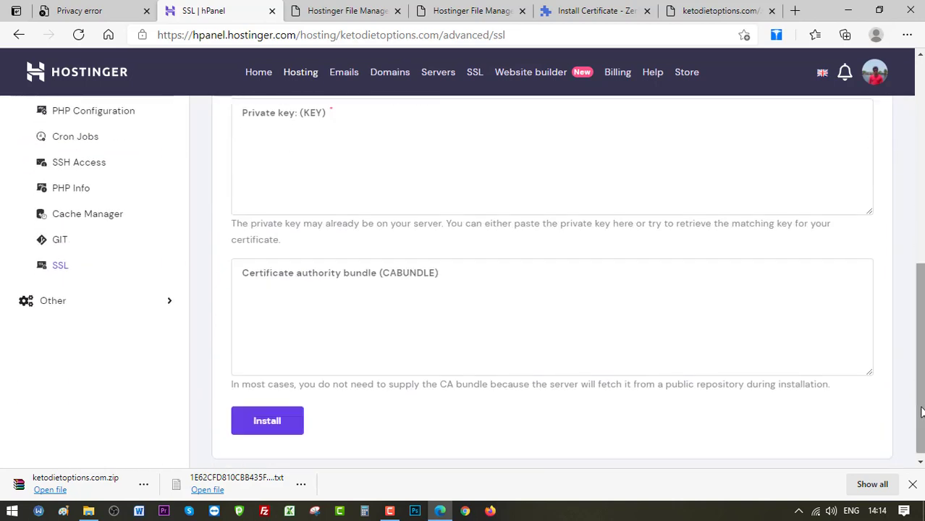
{"action": "scroll", "scroll_direction": "up", "scroll_amount": 3}
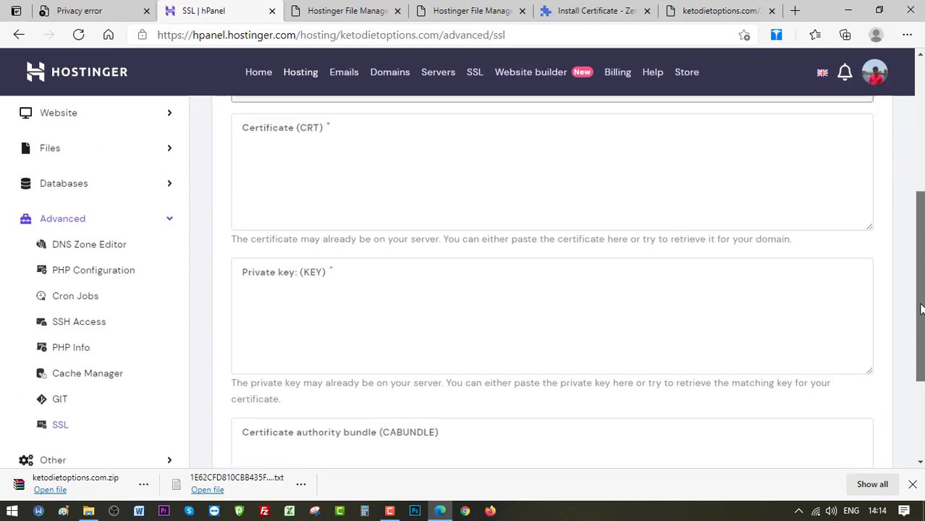
{"action": "scroll", "scroll_direction": "up", "scroll_amount": 3}
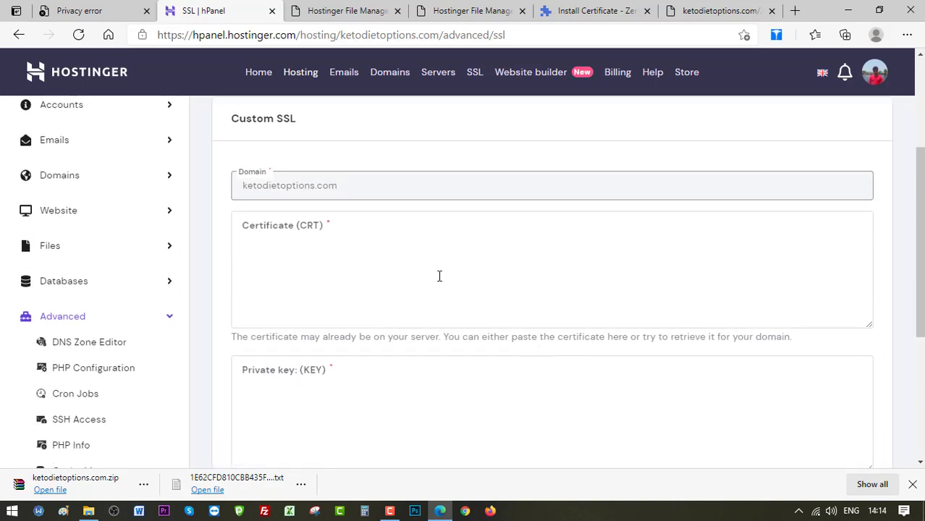
{"action": "left_click", "coordinate": [434, 275]}
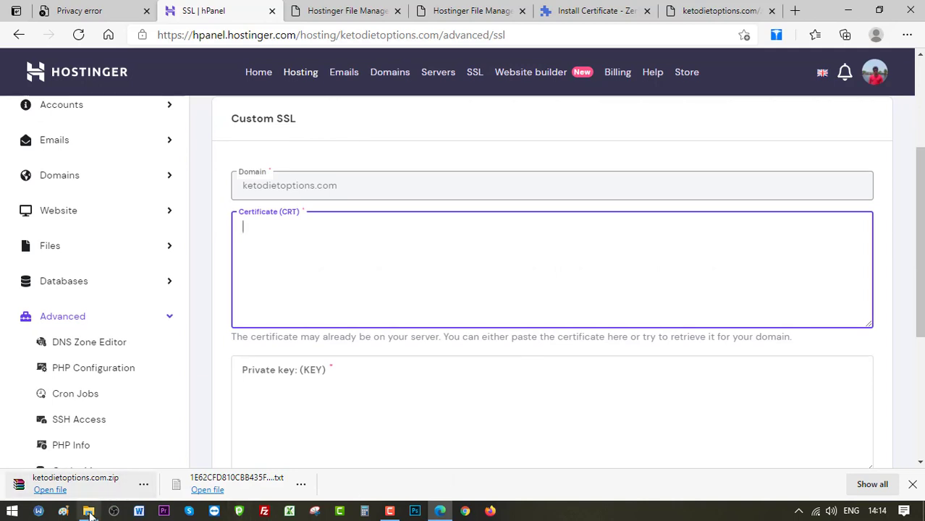
Copy the certificate file's full text from Notepad++ into hPanel's Certificate (CRT) field.
{"action": "left_click", "coordinate": [89, 512]}
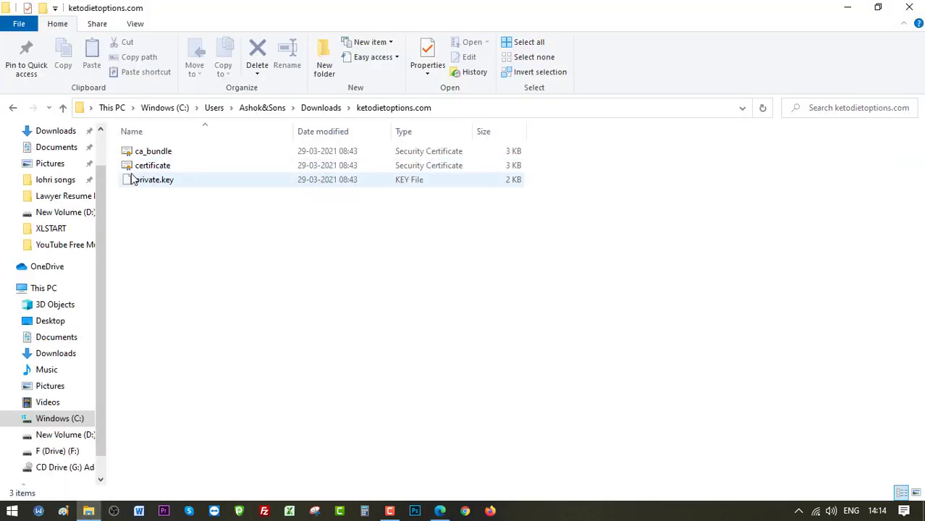
{"action": "right_click", "coordinate": [152, 165]}
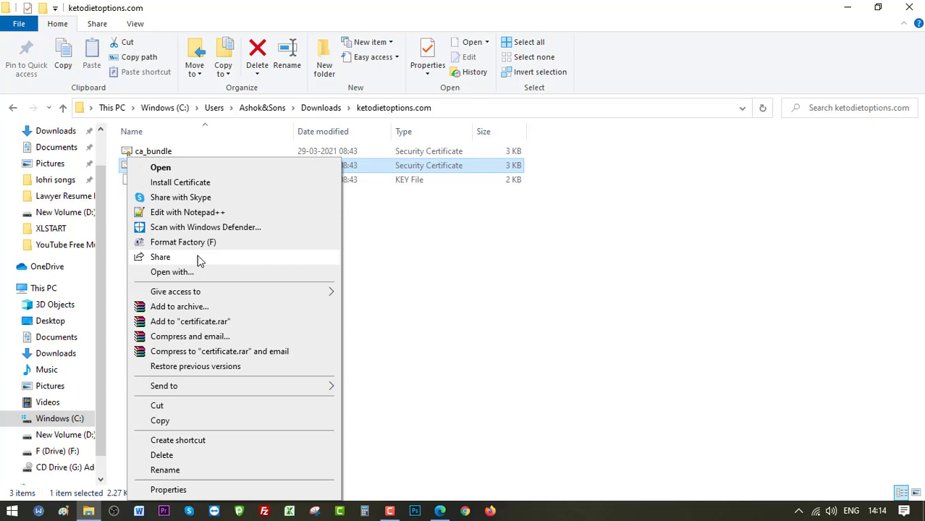
{"action": "mouse_move", "coordinate": [239, 212]}
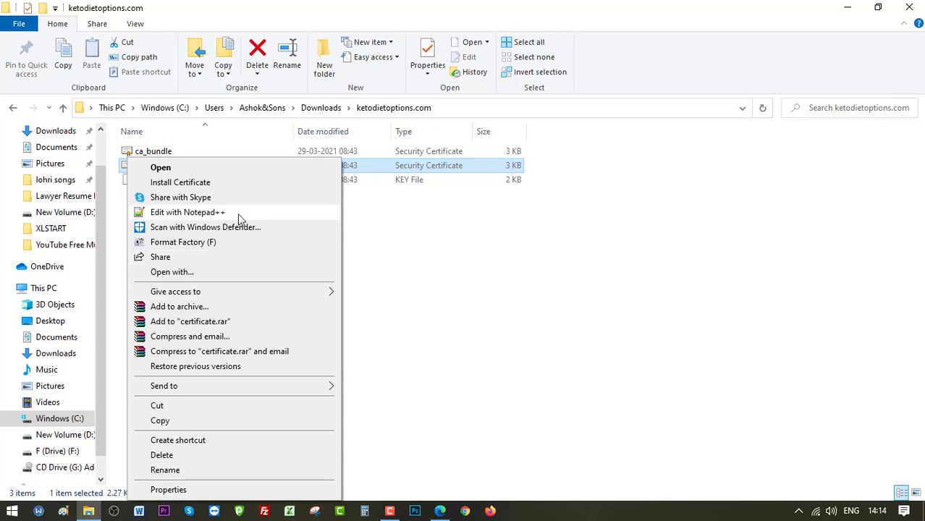
{"action": "left_click", "coordinate": [187, 212]}
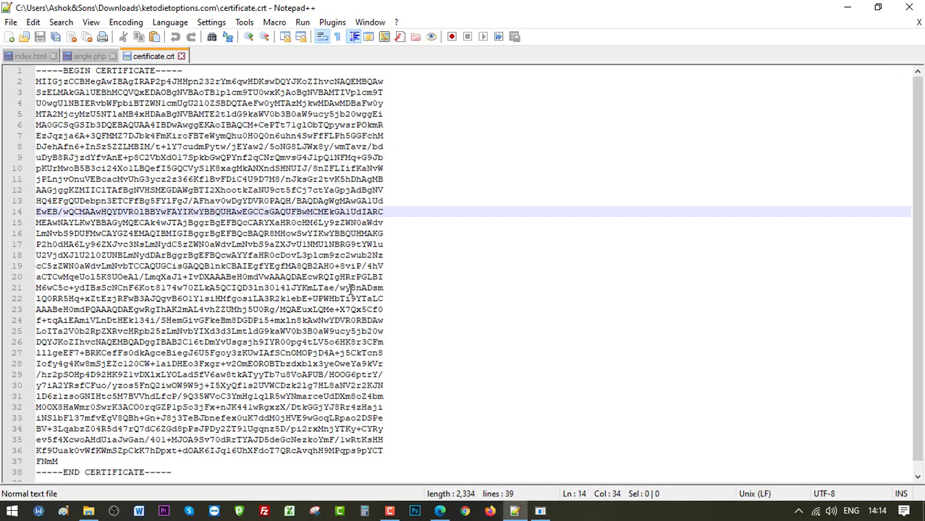
{"action": "key", "text": "ctrl+a"}
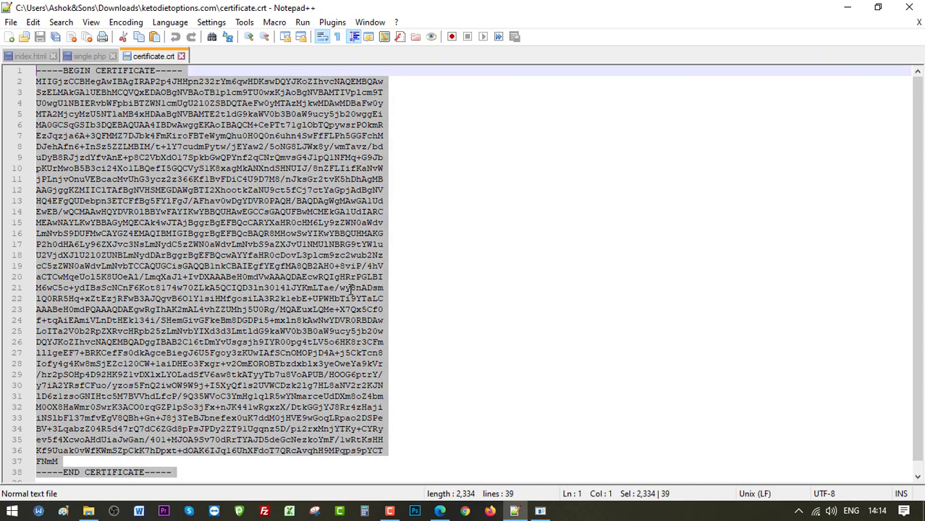
{"action": "left_click", "coordinate": [439, 512]}
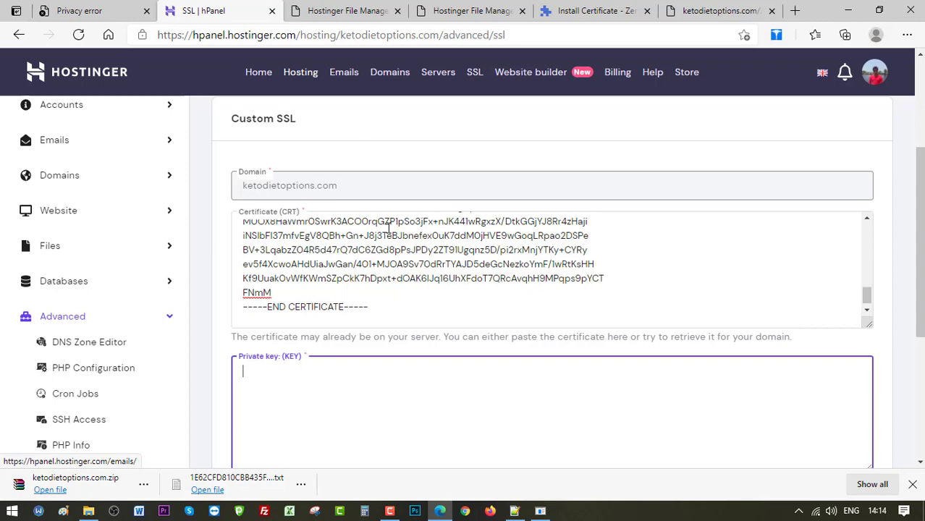
{"action": "left_click", "coordinate": [87, 512]}
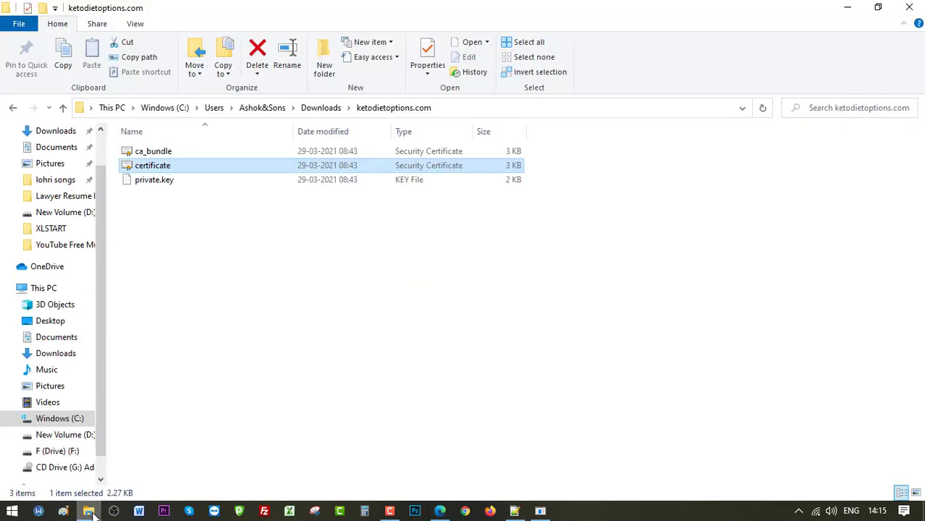
Copy private.key's full text from Notepad++ into the Private key (KEY) field.
{"action": "right_click", "coordinate": [153, 179]}
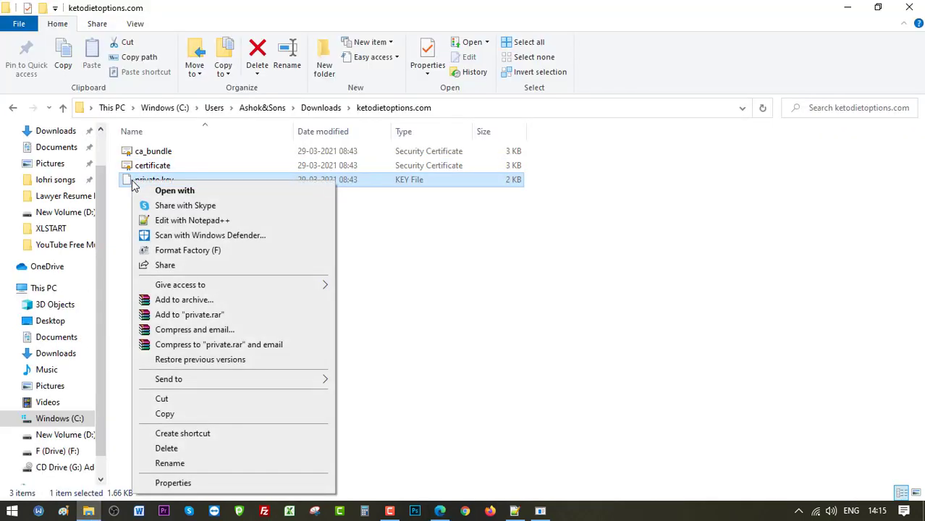
{"action": "left_click", "coordinate": [192, 220]}
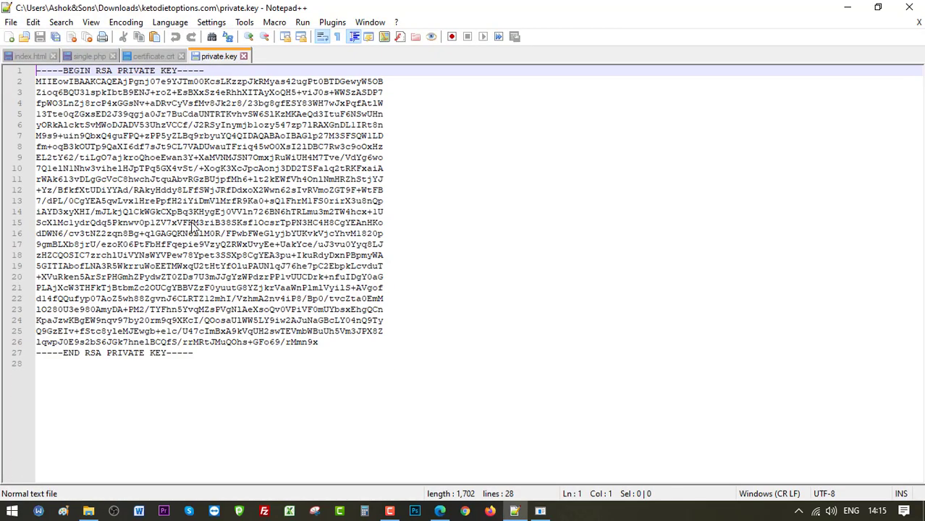
{"action": "key", "text": "ctrl+a"}
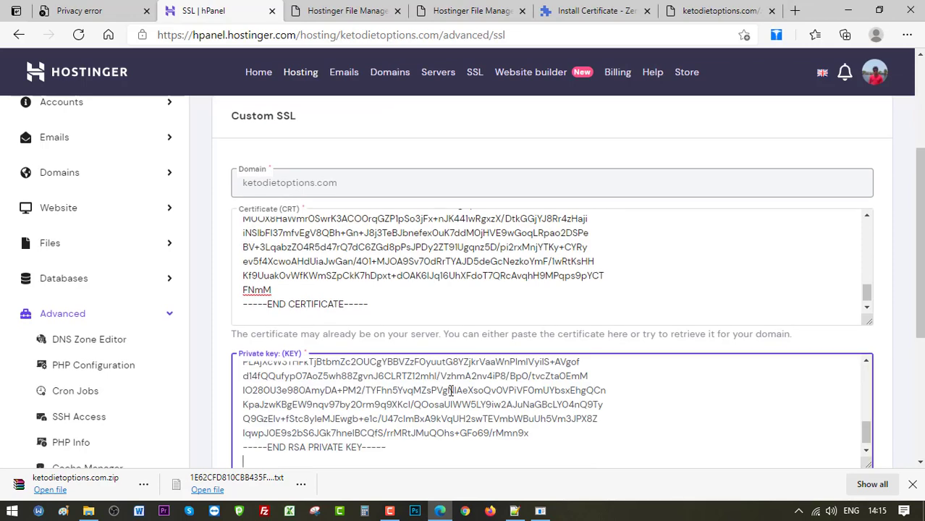
{"action": "scroll", "scroll_direction": "down", "scroll_amount": 3}
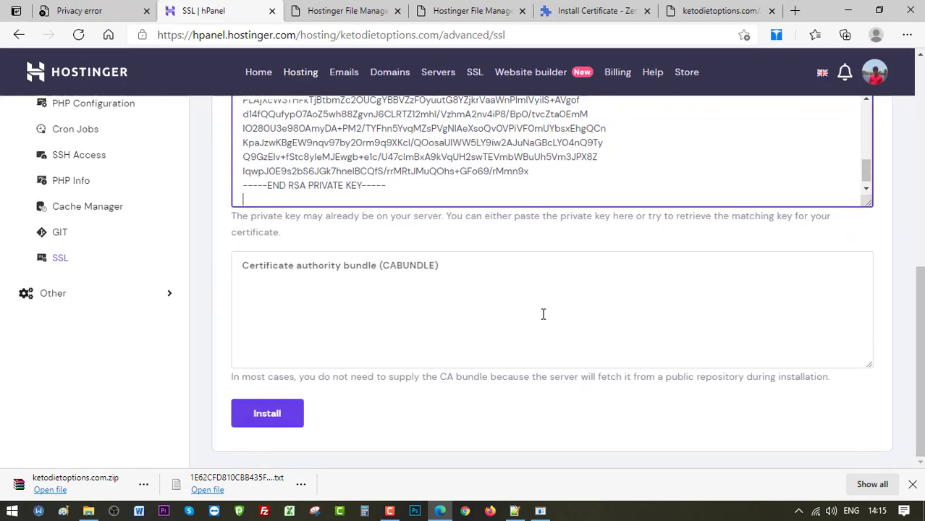
{"action": "left_click", "coordinate": [543, 311]}
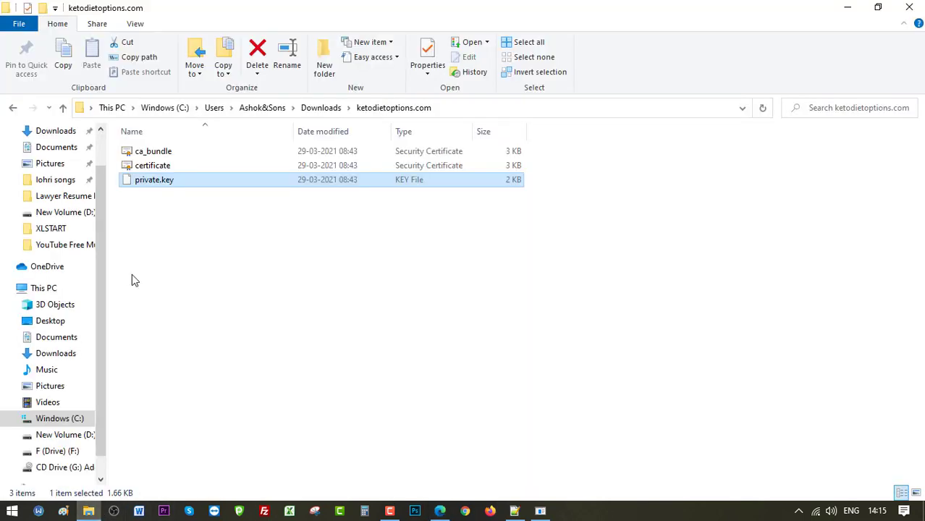
Copy ca_bundle's contents from Notepad++ into the CABUNDLE field.
{"action": "right_click", "coordinate": [153, 151]}
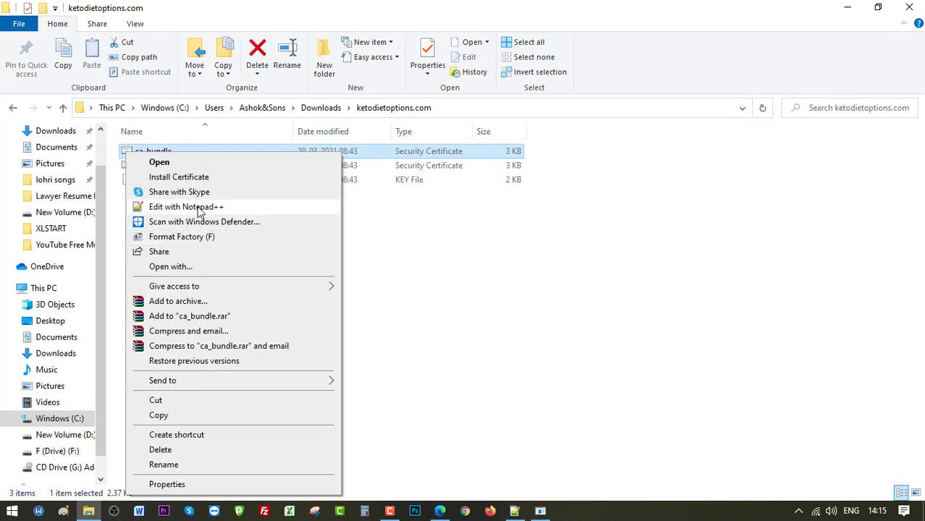
{"action": "left_click", "coordinate": [186, 206]}
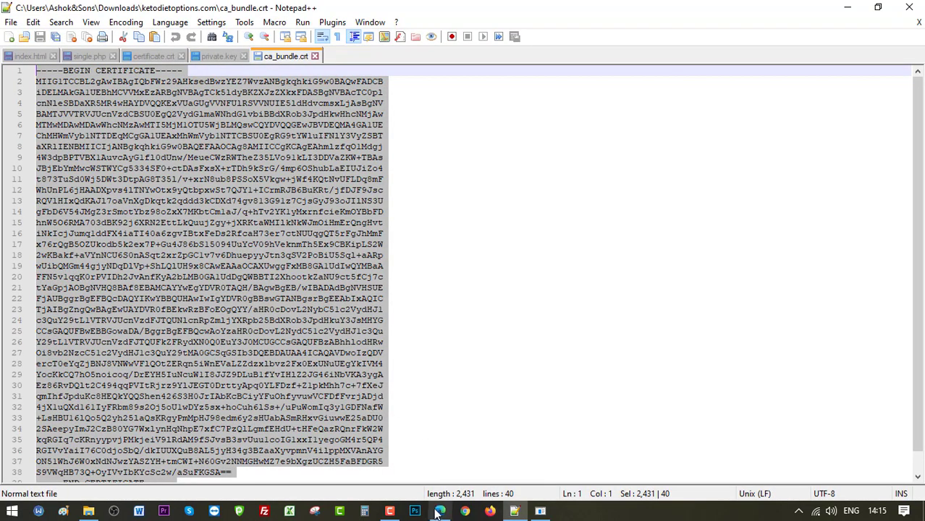
{"action": "left_click", "coordinate": [439, 511]}
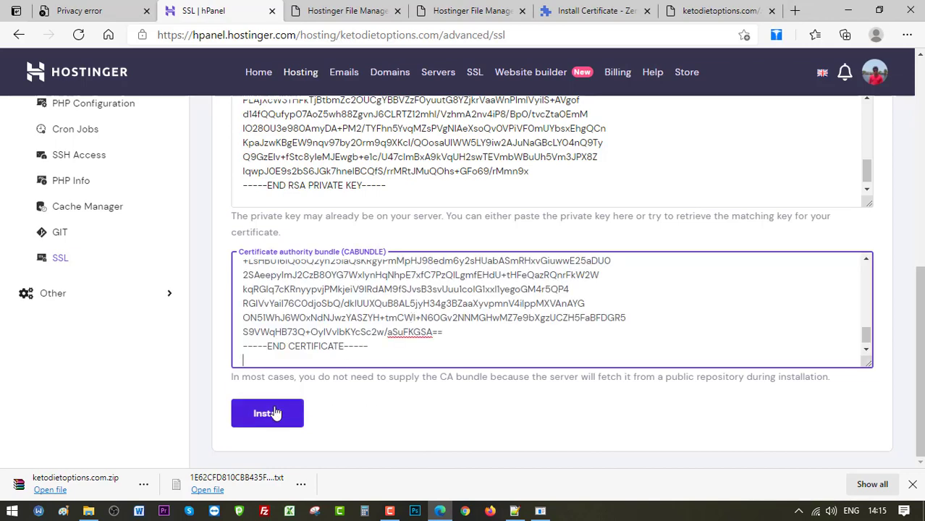
Install the custom certificate, listed as ZeroSSL expiring June 27, 2021.
{"action": "left_click", "coordinate": [267, 413]}
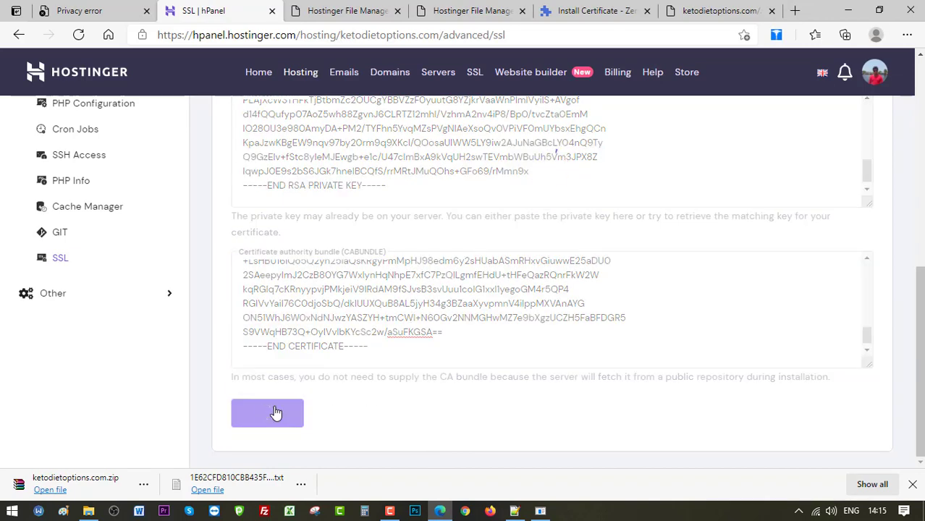
{"action": "left_click", "coordinate": [267, 413]}
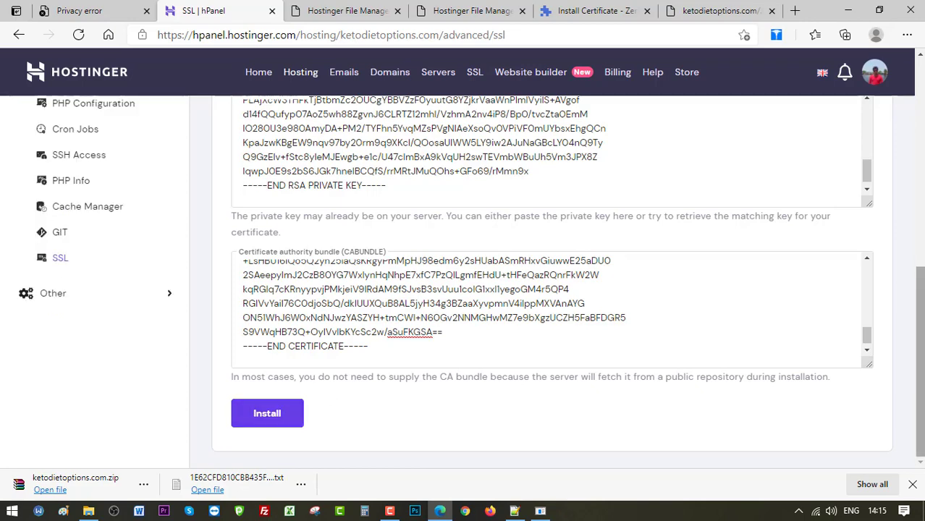
{"action": "scroll", "scroll_direction": "up", "scroll_amount": 3}
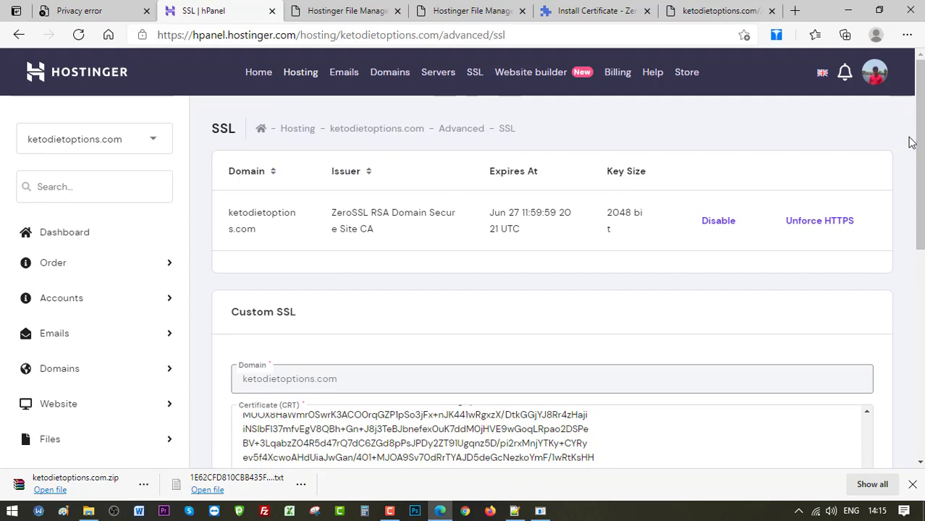
{"action": "mouse_move", "coordinate": [537, 197]}
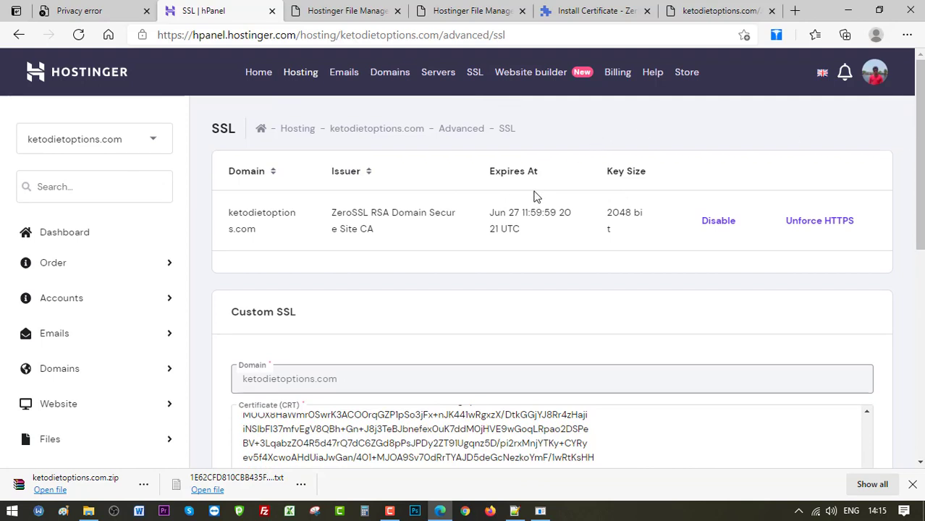
{"action": "mouse_move", "coordinate": [505, 229]}
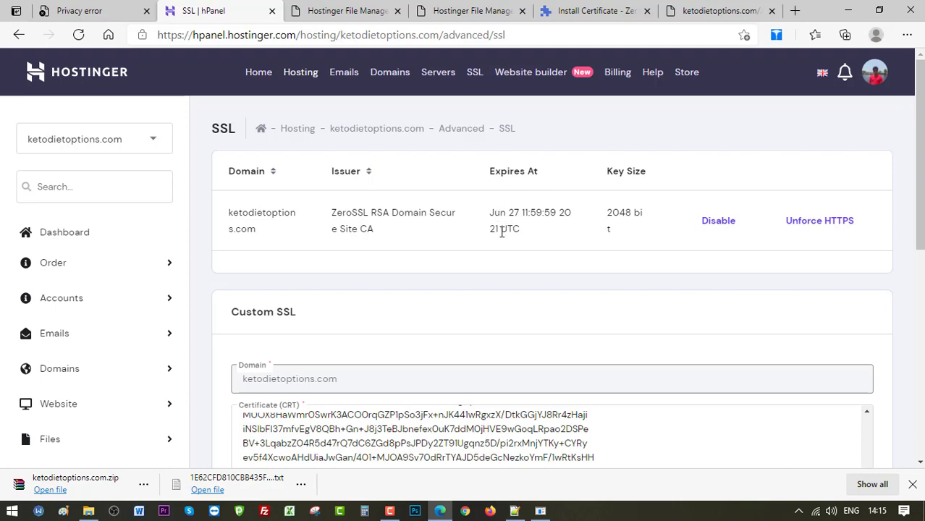
{"action": "mouse_move", "coordinate": [375, 258]}
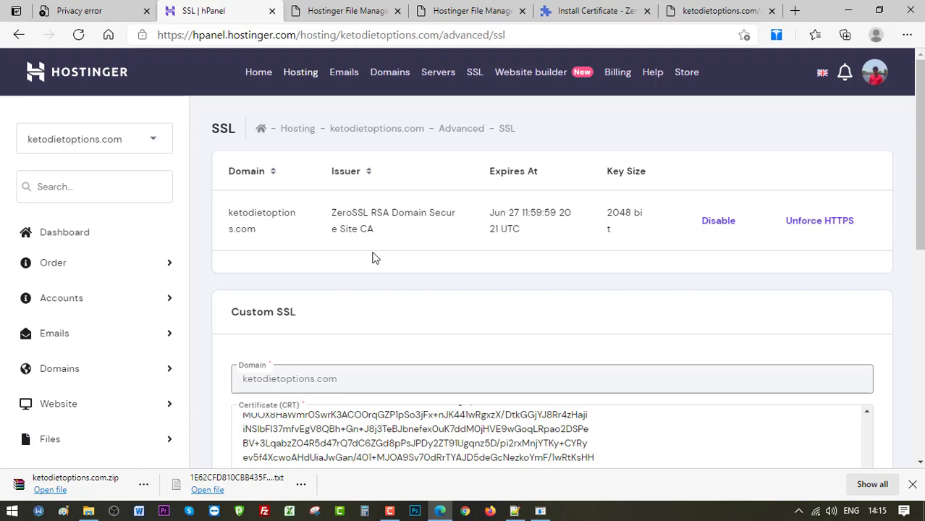
{"action": "mouse_move", "coordinate": [400, 284]}
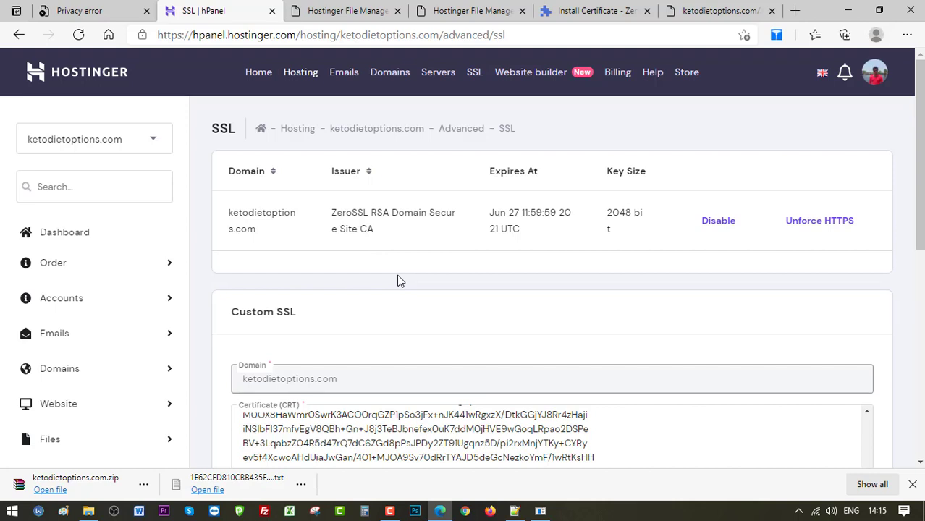
{"action": "mouse_move", "coordinate": [267, 233]}
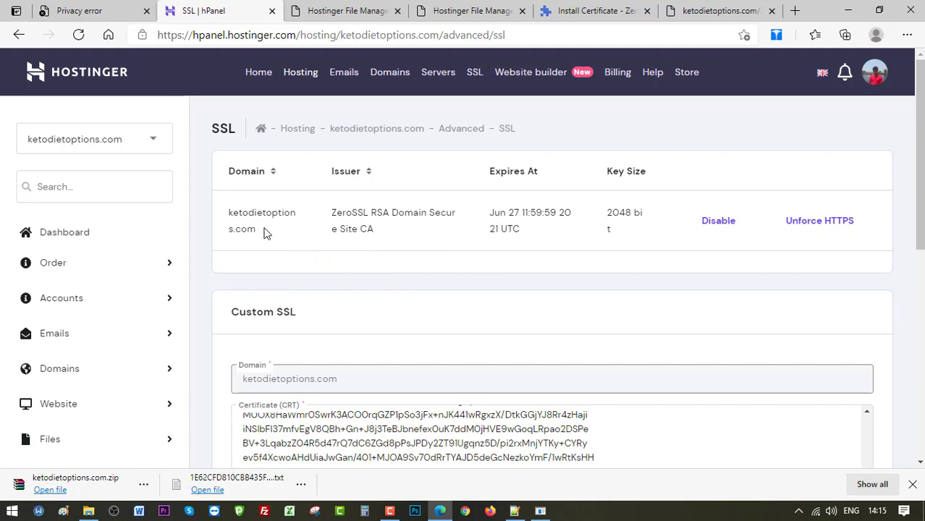
Open ketodietoptions.com in a new tab and reload until it loads over HTTPS.
{"action": "right_click", "coordinate": [262, 212]}
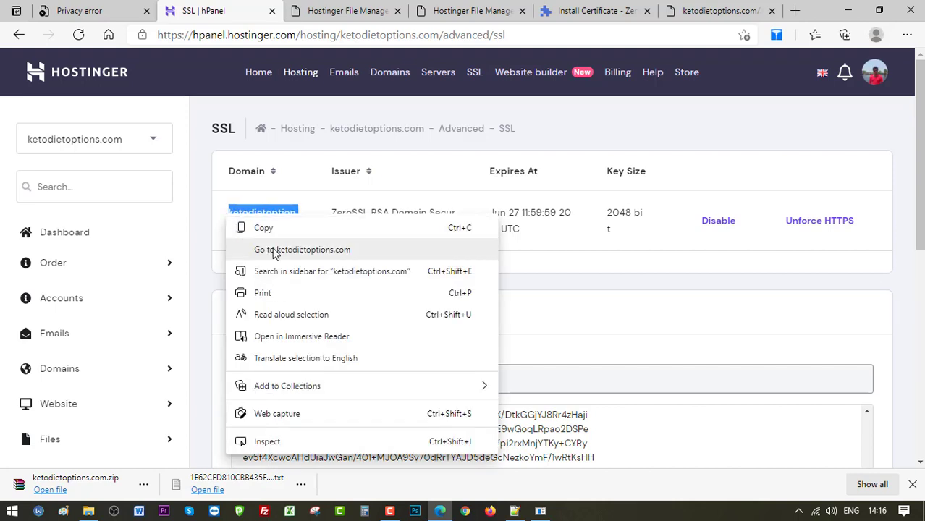
{"action": "left_click", "coordinate": [303, 249]}
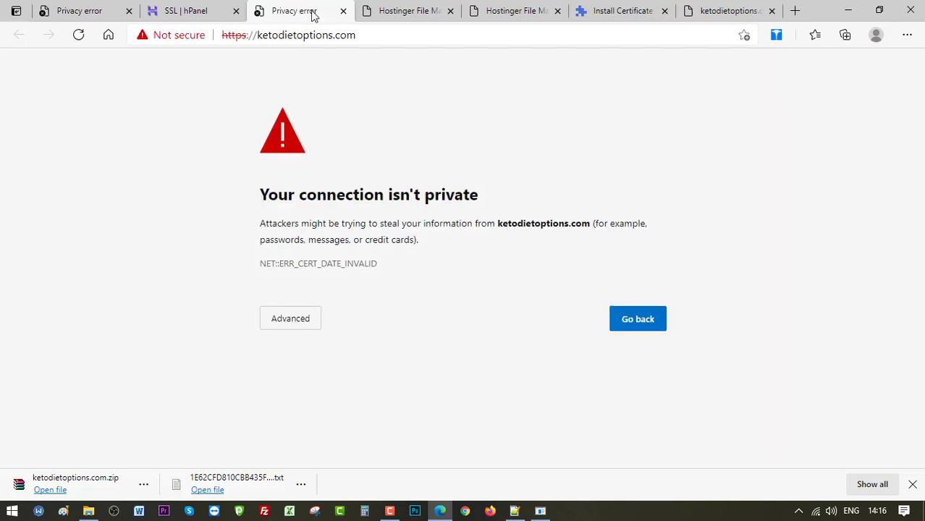
{"action": "left_click", "coordinate": [78, 35]}
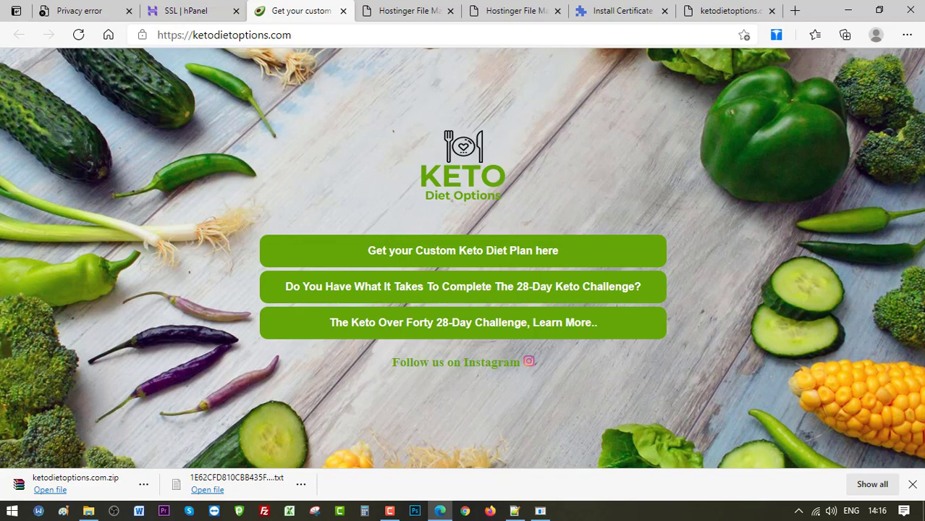
{"action": "mouse_move", "coordinate": [649, 133]}
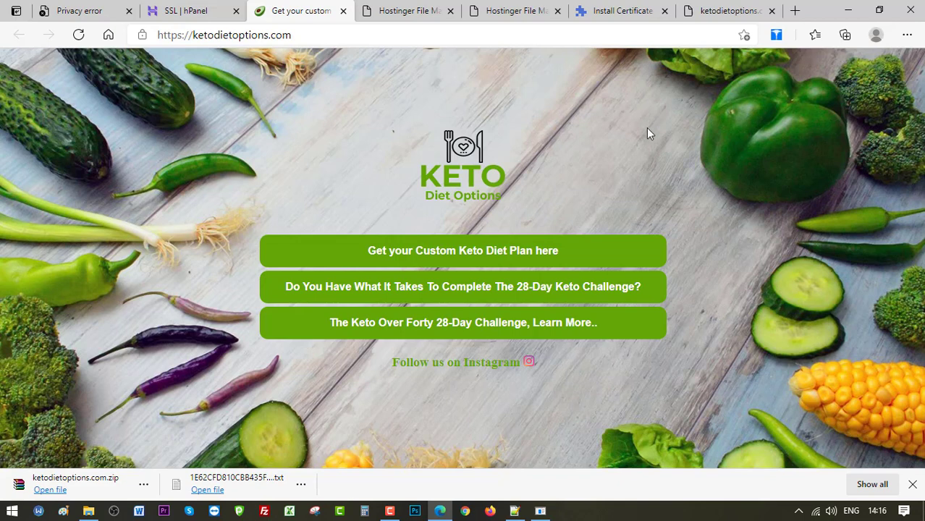